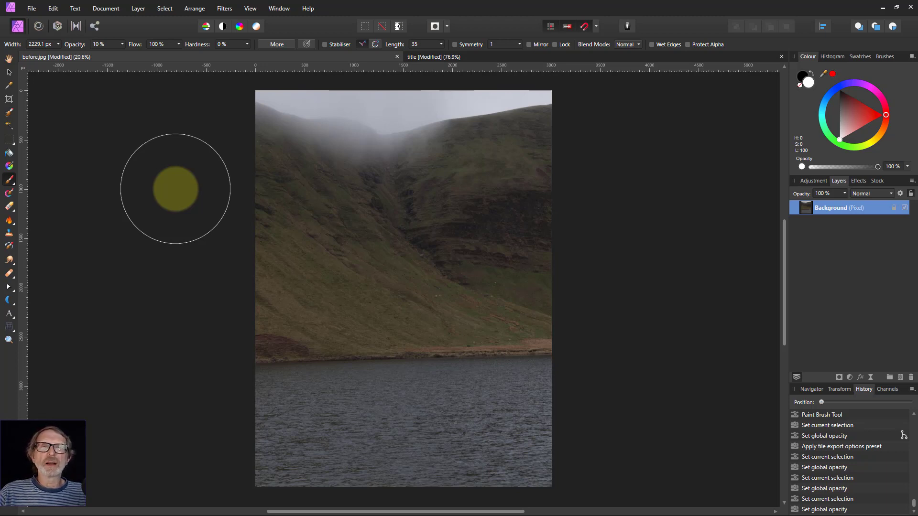
pyautogui.moveTo(172, 202)
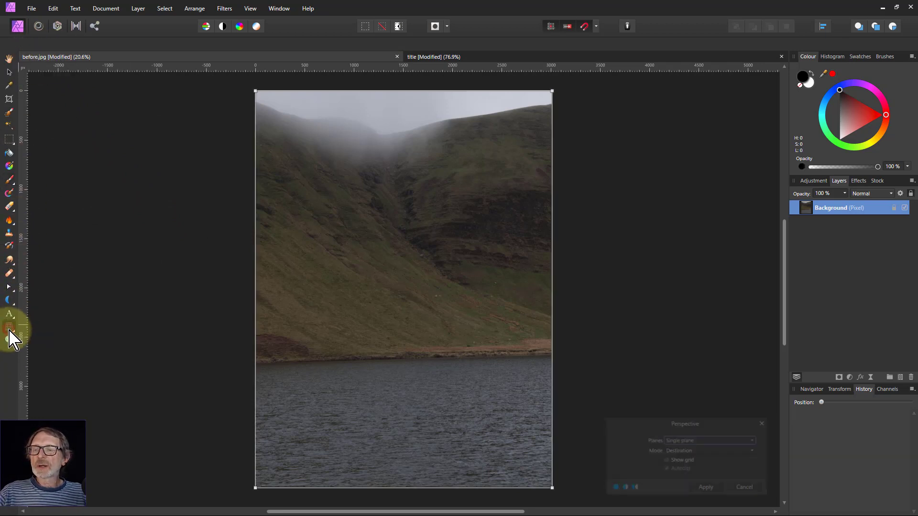
pyautogui.moveTo(9, 326)
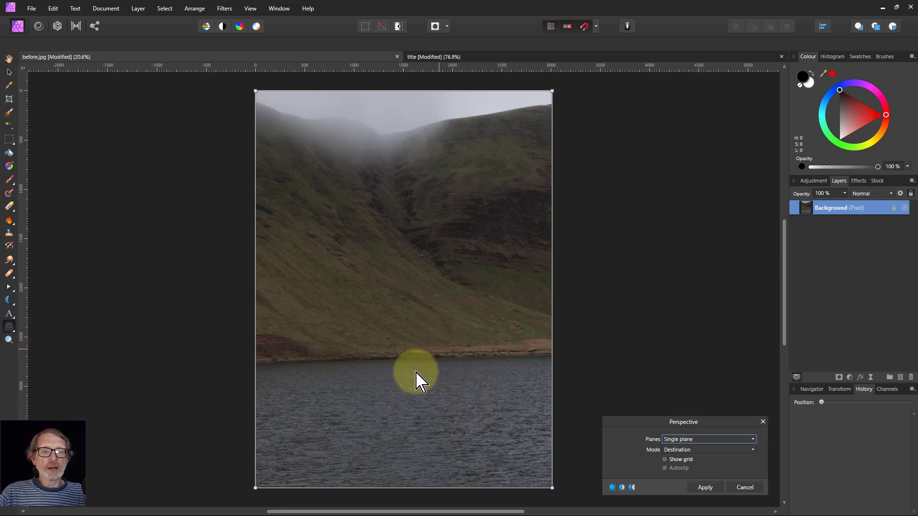
pyautogui.moveTo(325, 59)
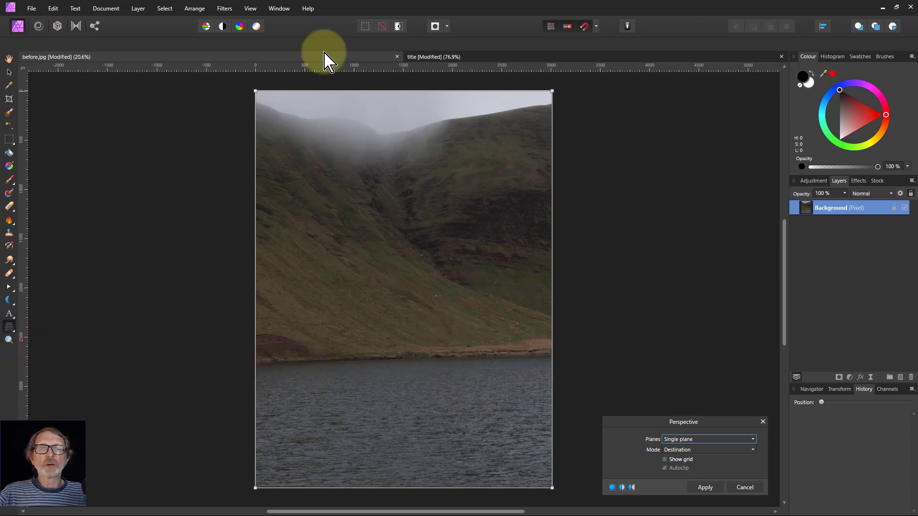
pyautogui.moveTo(359, 76)
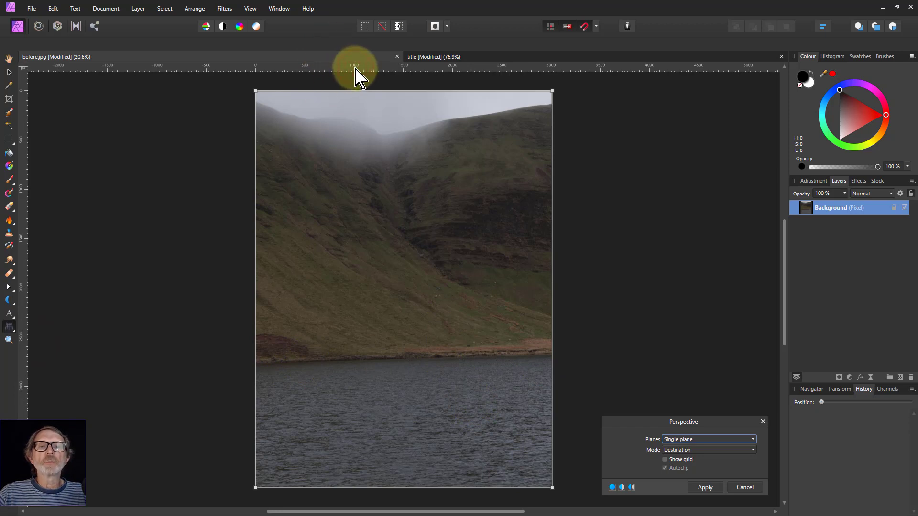
pyautogui.moveTo(342, 76)
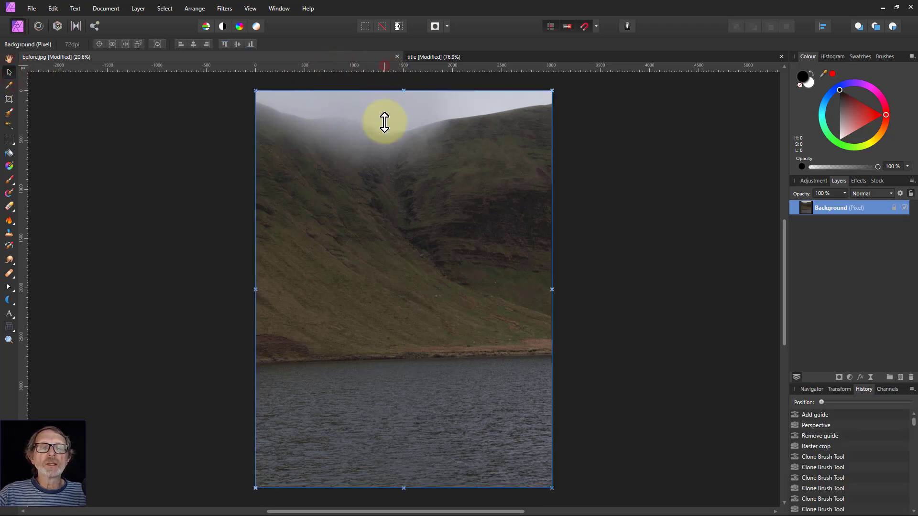
# - Guide the shoreline, then skew the lower-right corner until the shore is level and apply
pyautogui.moveTo(384, 122); pyautogui.dragTo(384, 368)
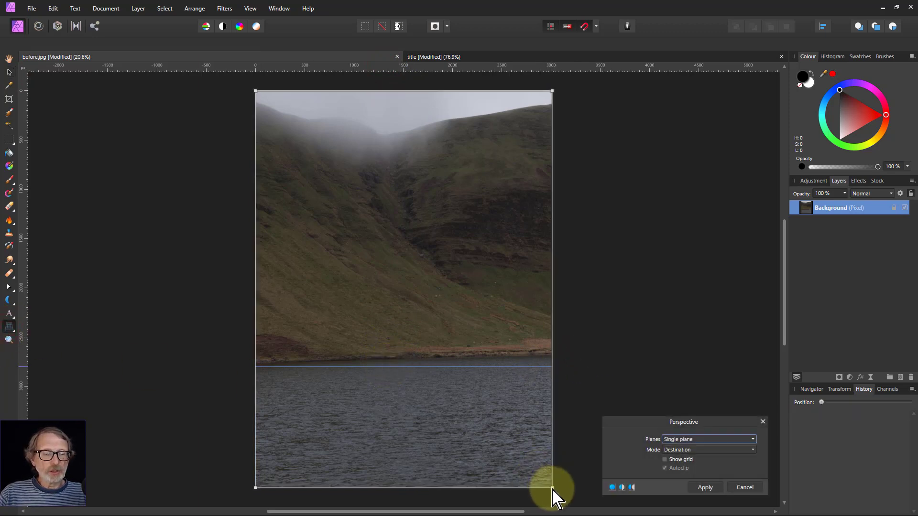
pyautogui.moveTo(550, 486); pyautogui.dragTo(559, 507)
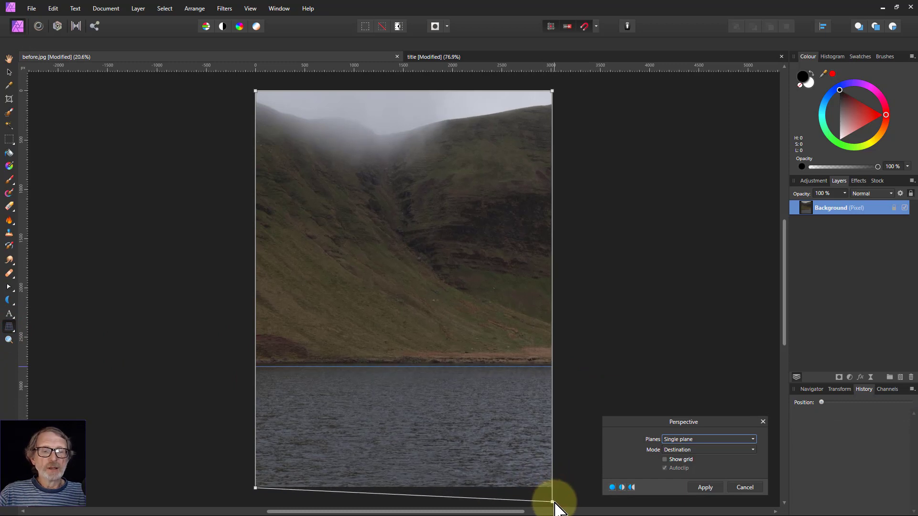
pyautogui.moveTo(550, 488); pyautogui.dragTo(553, 503)
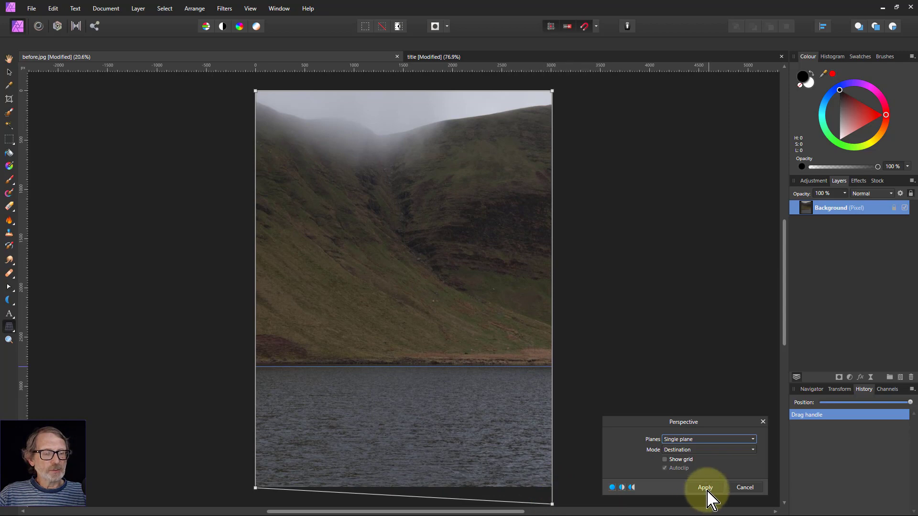
pyautogui.click(704, 487)
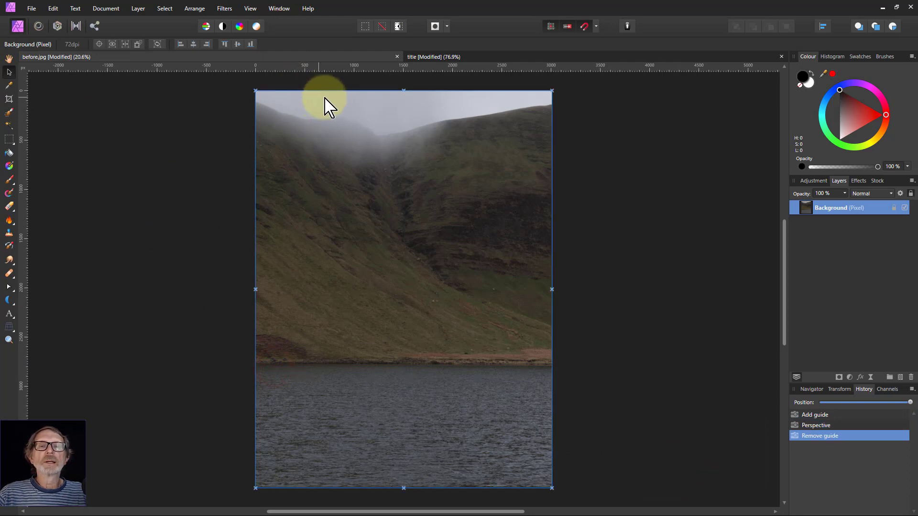
pyautogui.moveTo(403, 111)
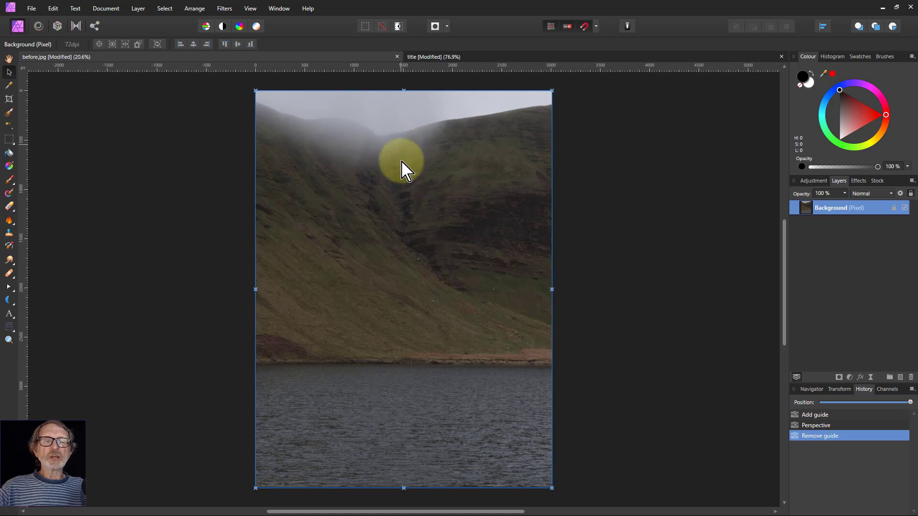
pyautogui.moveTo(565, 337)
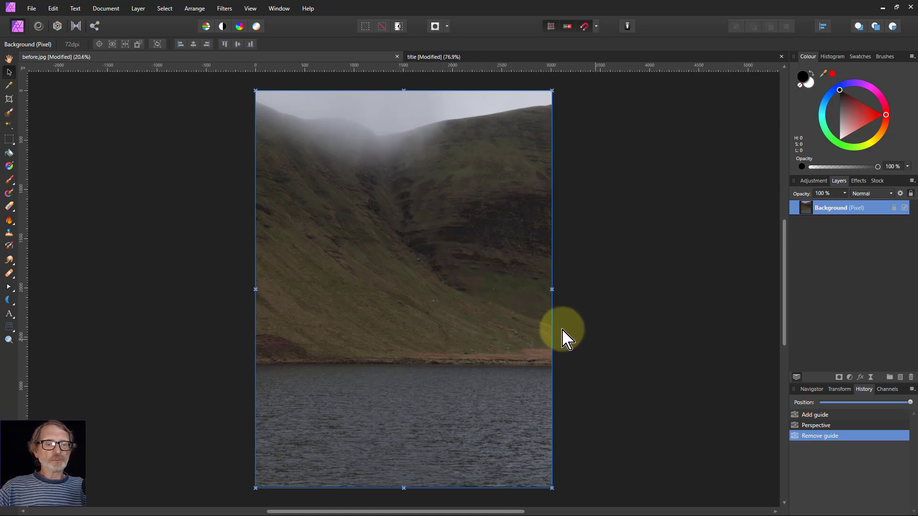
pyautogui.moveTo(47, 108)
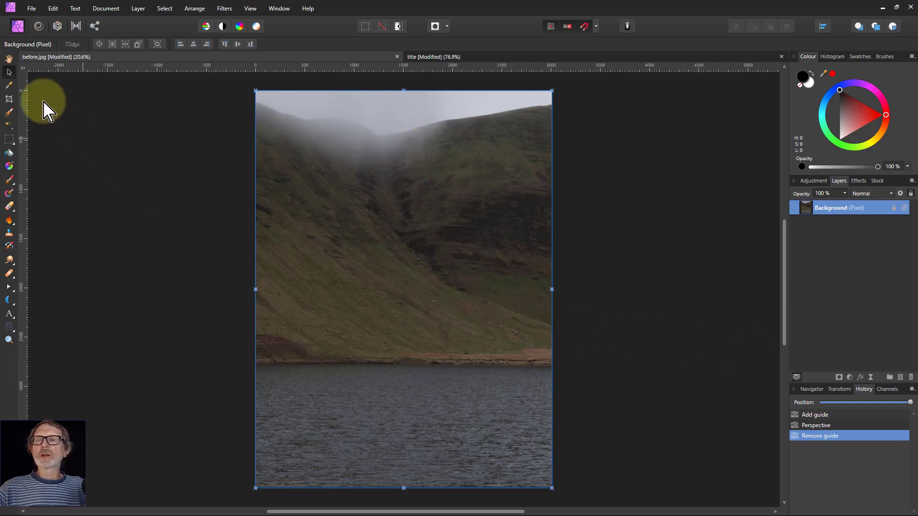
pyautogui.moveTo(11, 103)
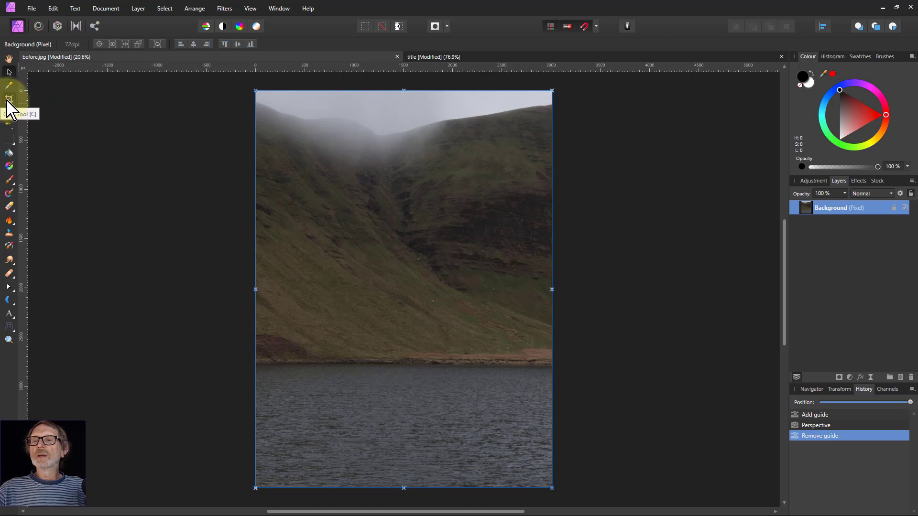
# - Extend the crop past the photo's right edge and commit the wider canvas
pyautogui.click(10, 98)
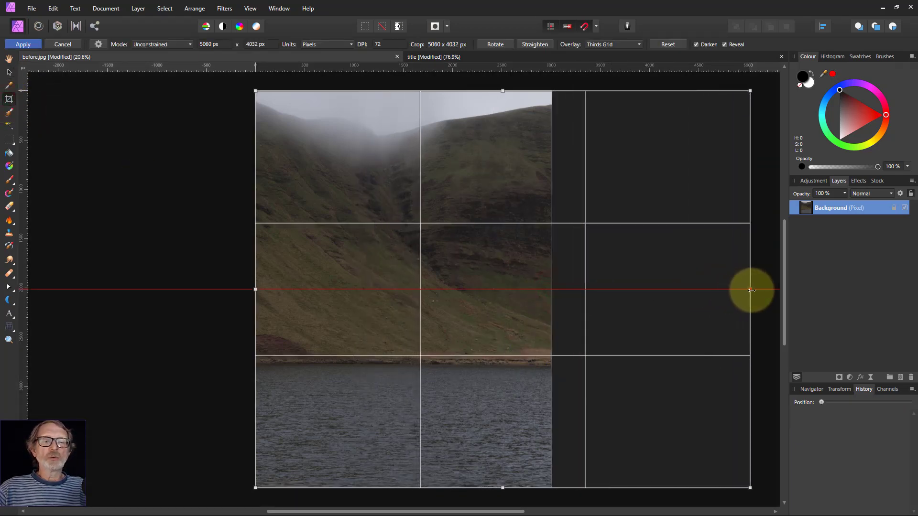
pyautogui.click(23, 44)
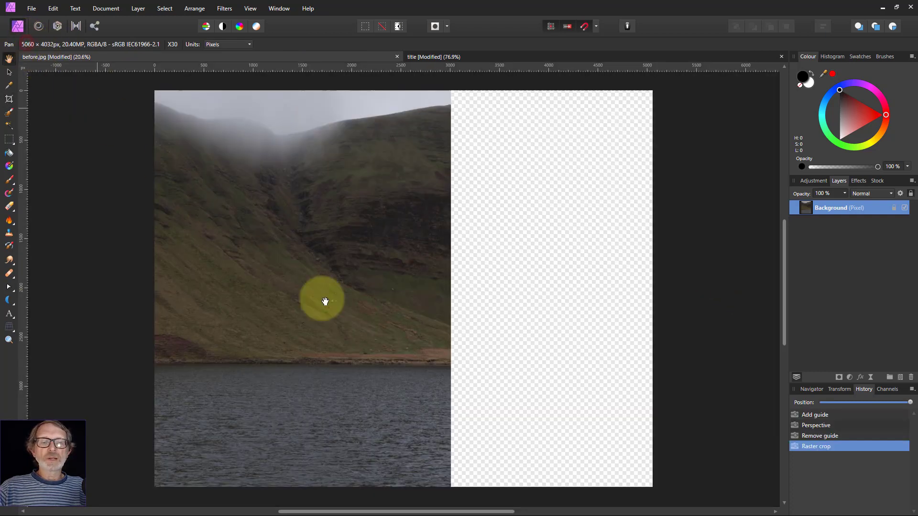
pyautogui.moveTo(415, 322)
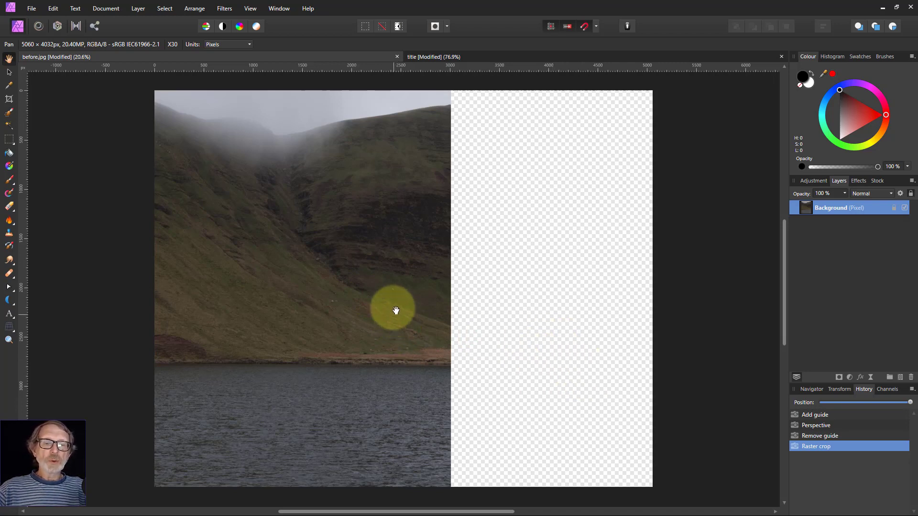
pyautogui.moveTo(23, 243)
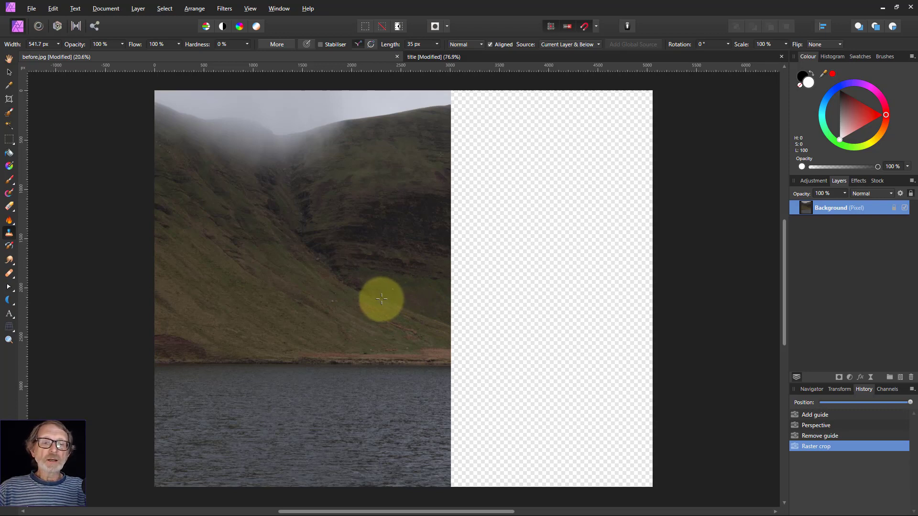
pyautogui.moveTo(381, 301)
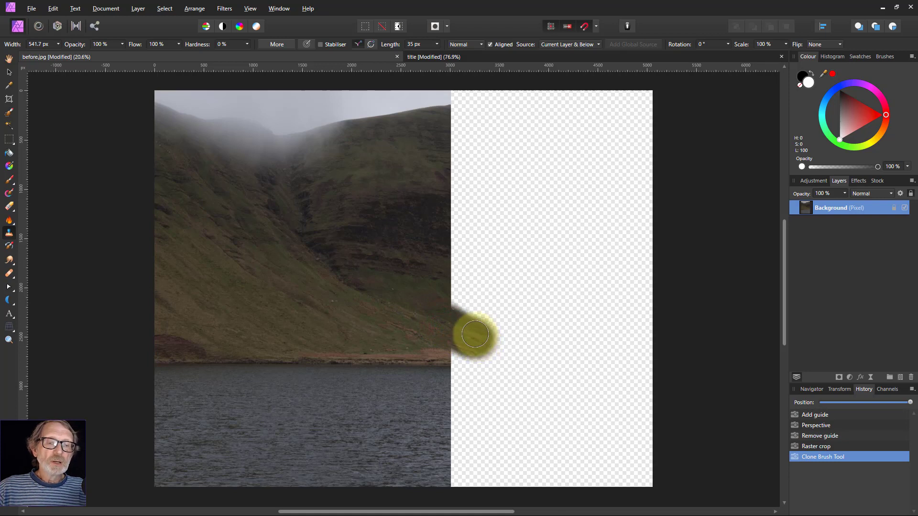
# - Clone hillside and a continuous shoreline into the empty right area
pyautogui.moveTo(474, 334); pyautogui.dragTo(552, 355)
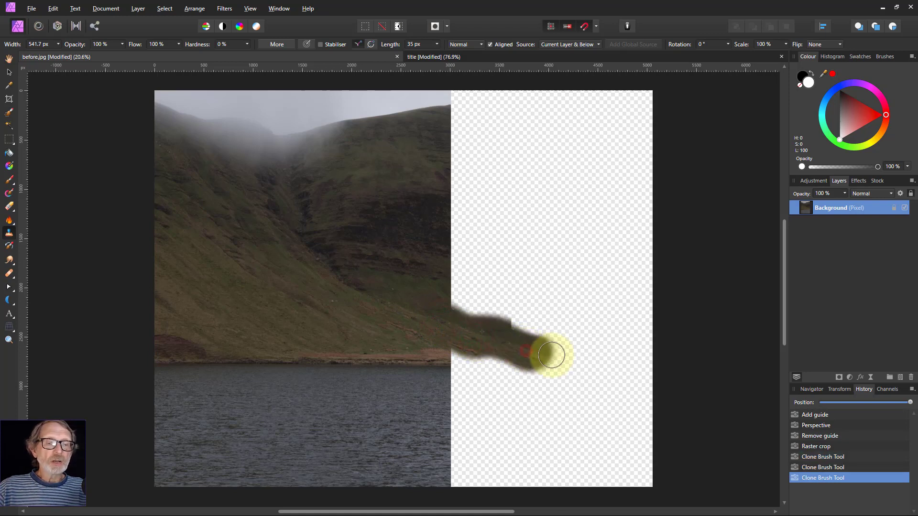
pyautogui.moveTo(550, 354); pyautogui.dragTo(409, 364)
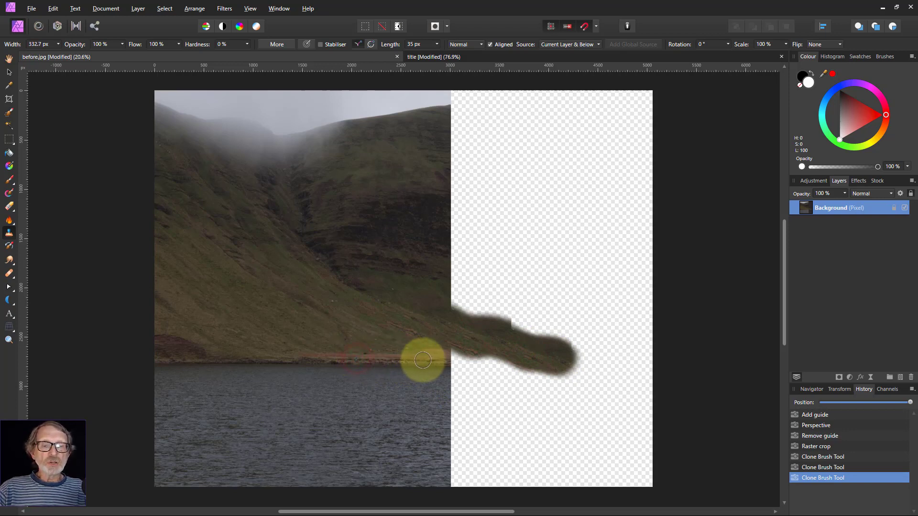
pyautogui.moveTo(422, 360); pyautogui.dragTo(483, 363)
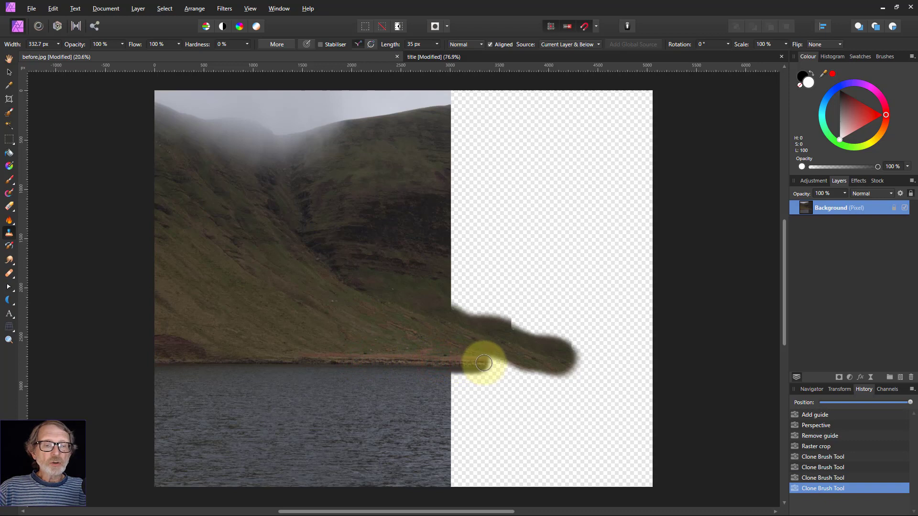
pyautogui.moveTo(484, 363); pyautogui.dragTo(534, 368)
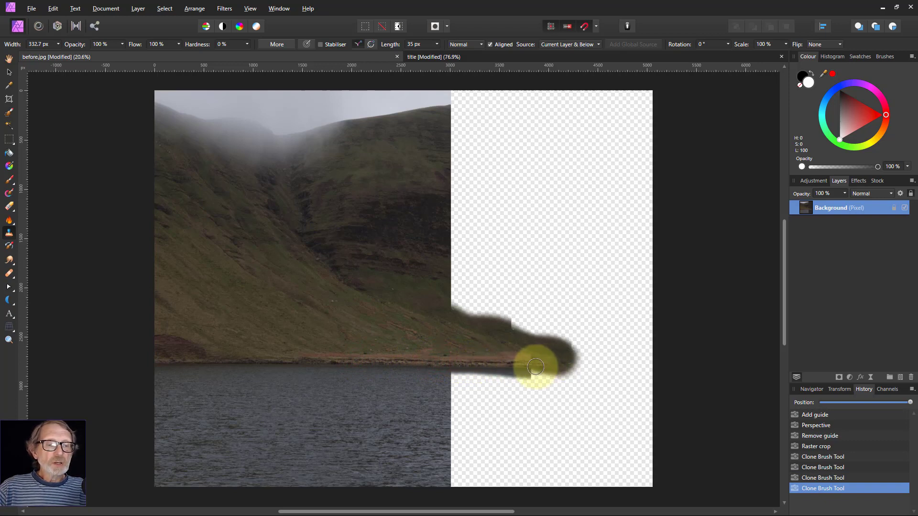
pyautogui.moveTo(535, 368); pyautogui.dragTo(568, 367)
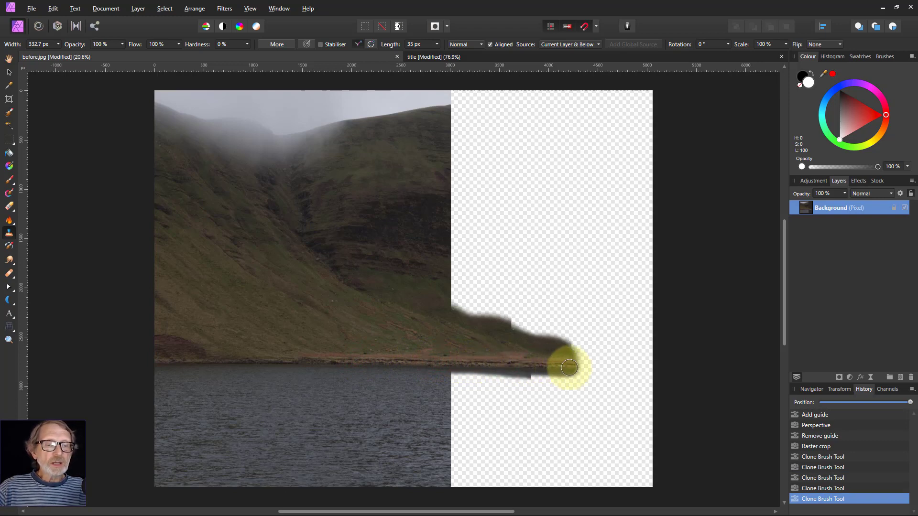
# - Clone lake water below the new shoreline into the remaining empty space
pyautogui.moveTo(569, 368); pyautogui.dragTo(448, 384)
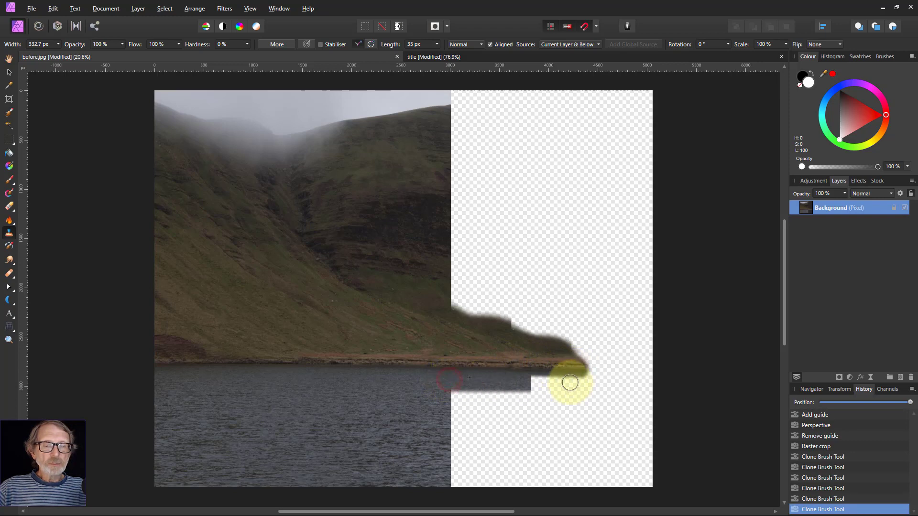
pyautogui.moveTo(570, 383); pyautogui.dragTo(474, 389)
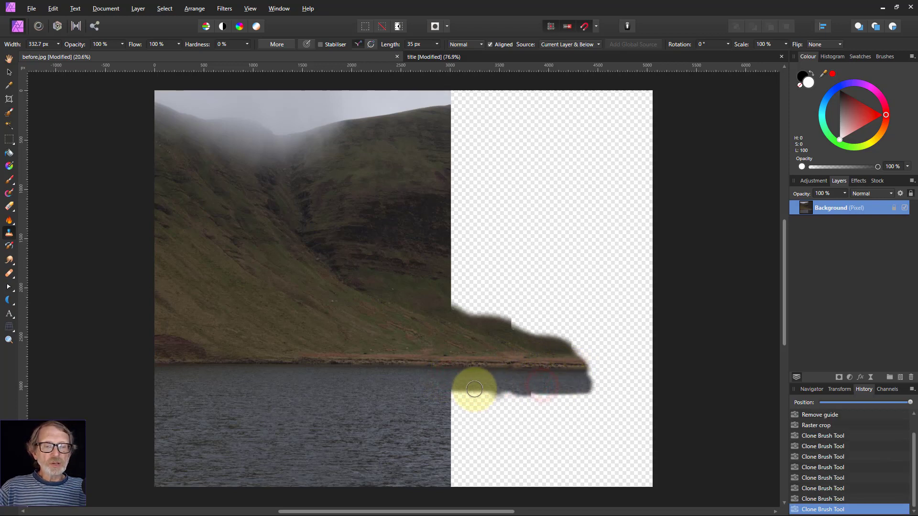
pyautogui.moveTo(474, 389); pyautogui.dragTo(607, 404)
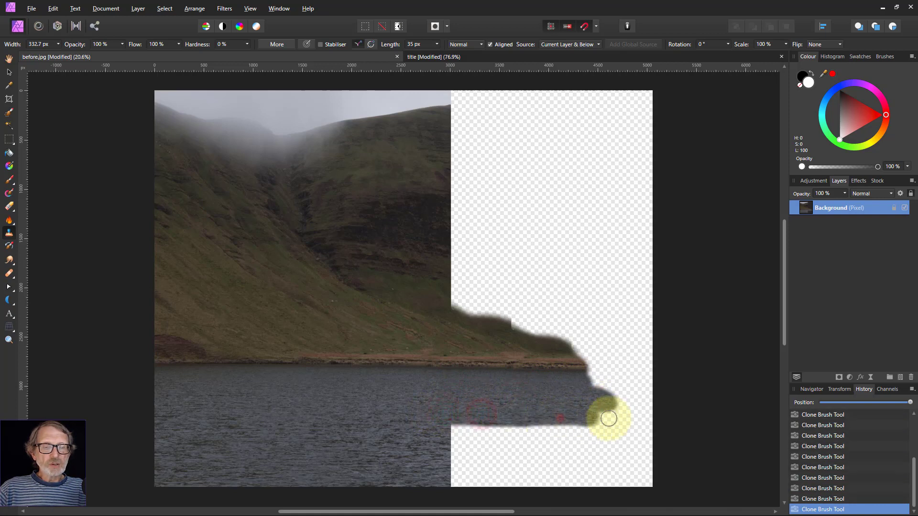
pyautogui.moveTo(607, 417); pyautogui.dragTo(589, 432)
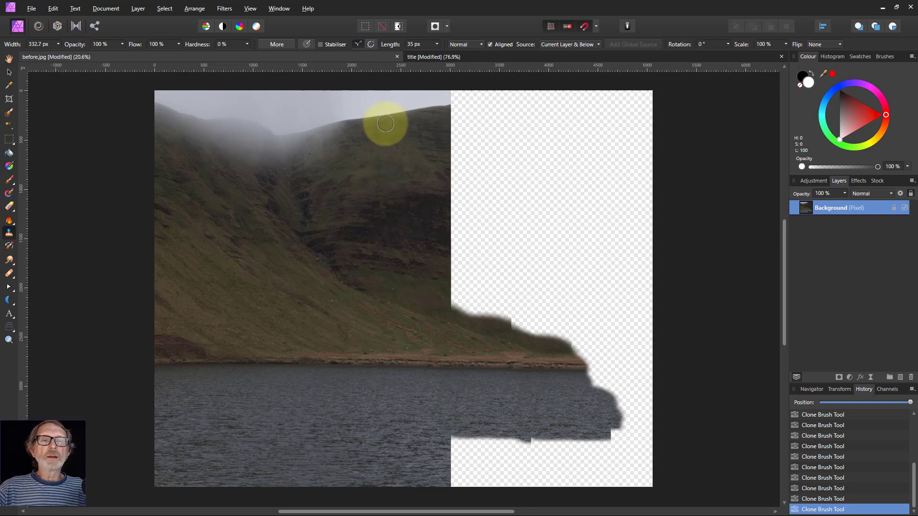
pyautogui.moveTo(391, 114)
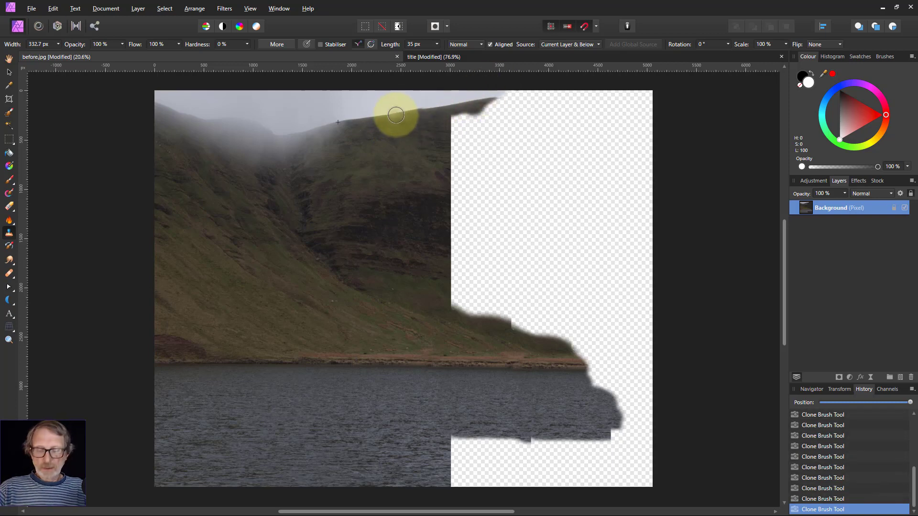
# - Clone hillside over the empty right edge, reaching the top of the canvas
pyautogui.click(388, 119)
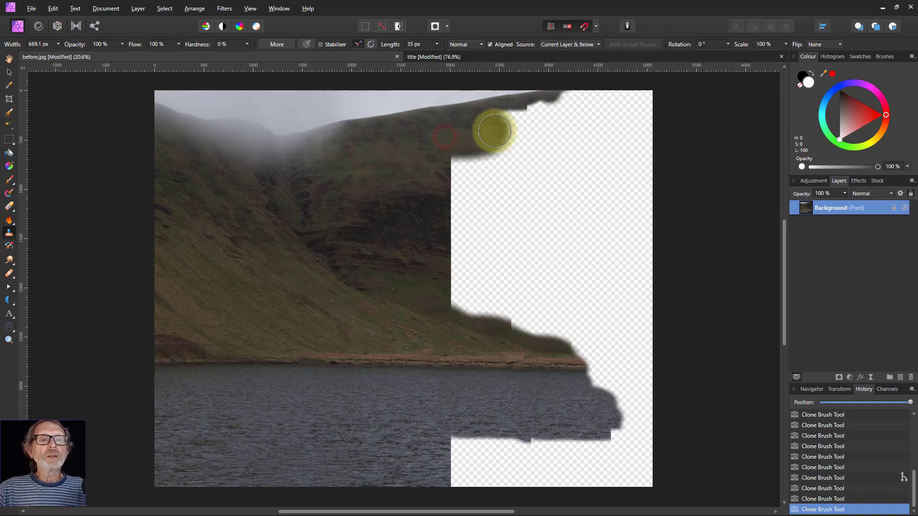
pyautogui.moveTo(494, 129); pyautogui.dragTo(536, 138)
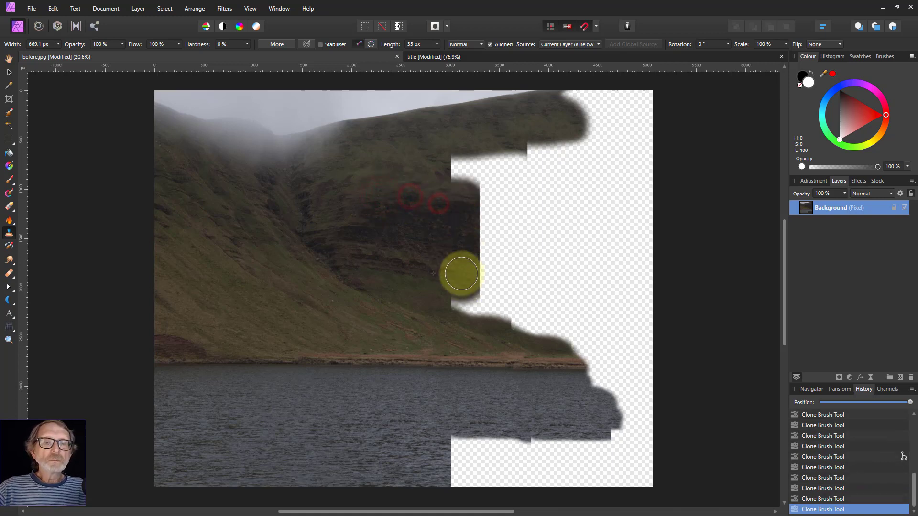
pyautogui.moveTo(462, 272); pyautogui.dragTo(550, 216)
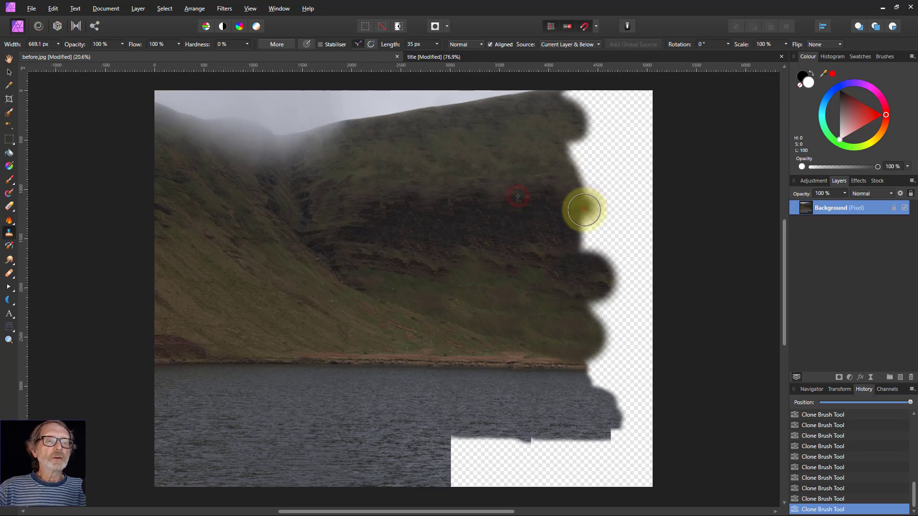
pyautogui.moveTo(582, 210); pyautogui.dragTo(591, 184)
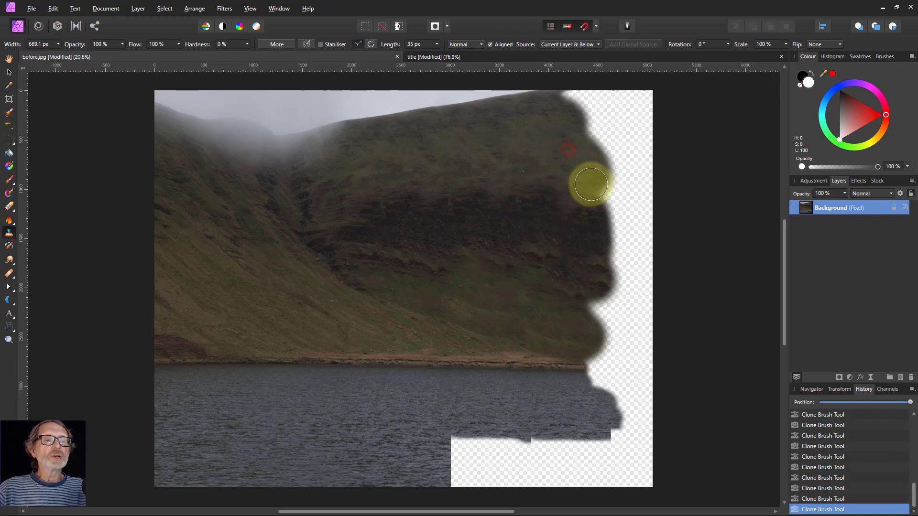
pyautogui.moveTo(592, 184); pyautogui.dragTo(570, 102)
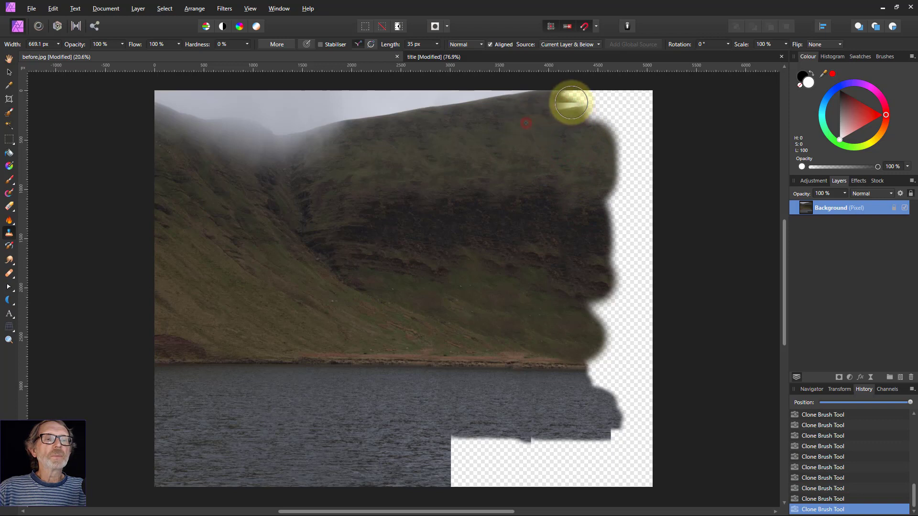
pyautogui.moveTo(720, 315)
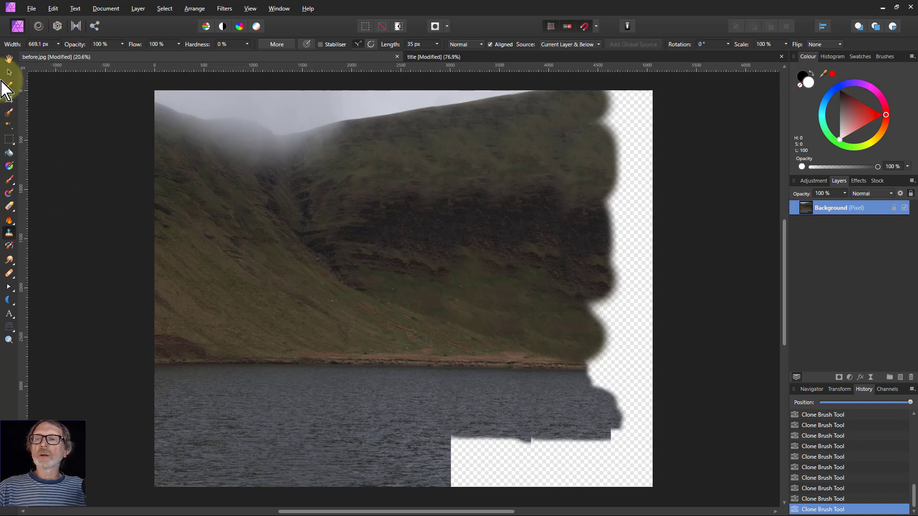
# - Pull the right and bottom crop edges inward, leaving a filled 4356 × 3401 px image
pyautogui.click(9, 99)
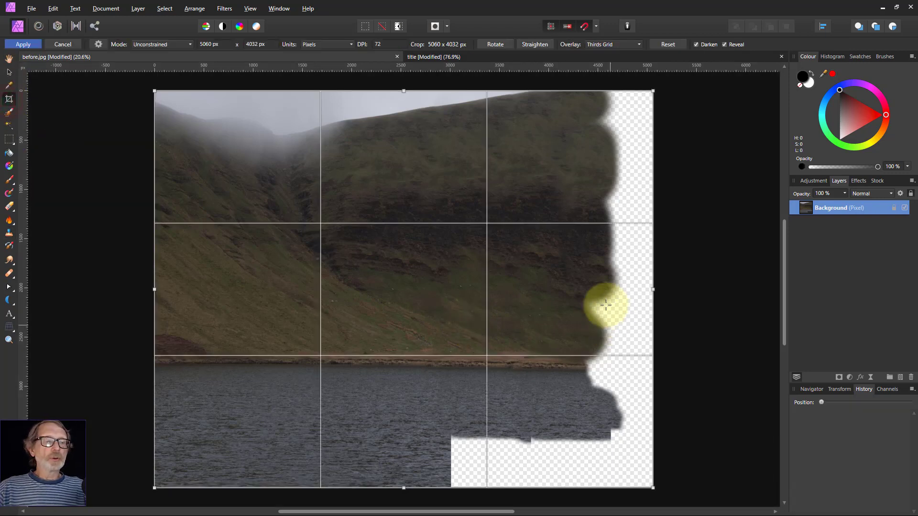
pyautogui.moveTo(651, 305); pyautogui.dragTo(578, 289)
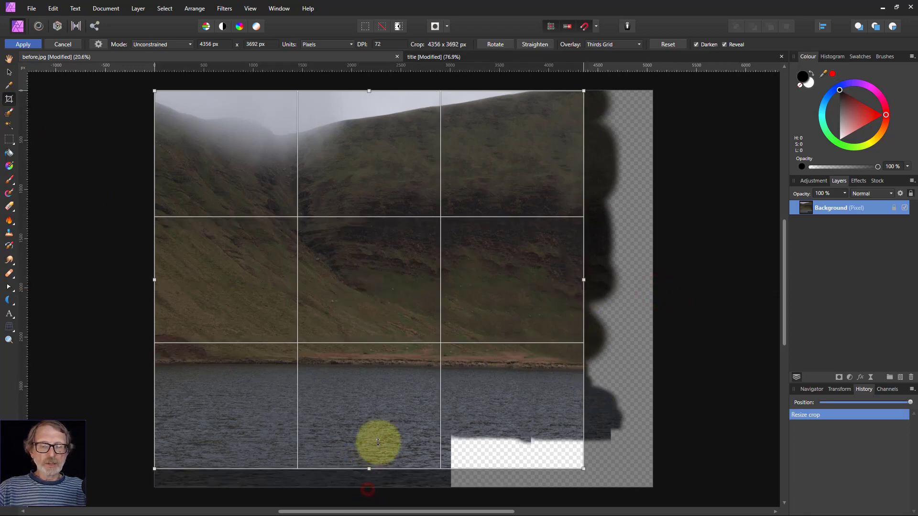
pyautogui.moveTo(368, 469); pyautogui.dragTo(380, 425)
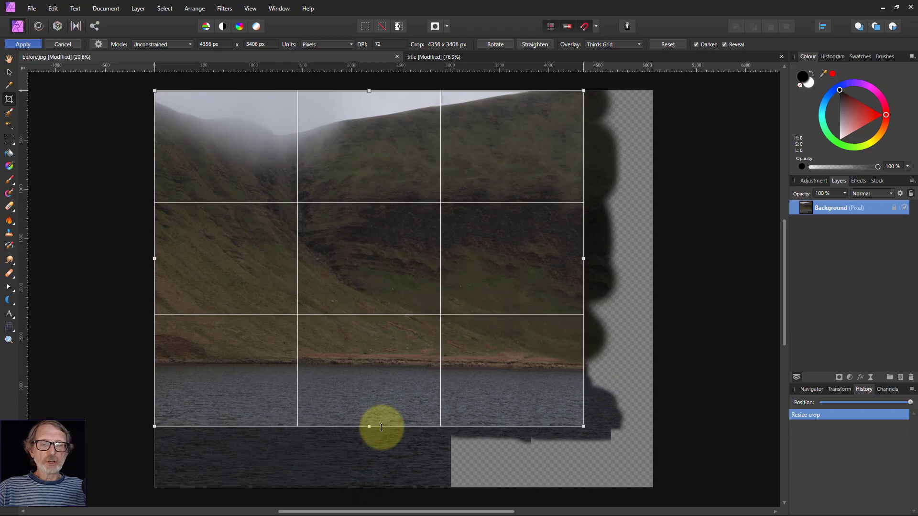
pyautogui.click(23, 43)
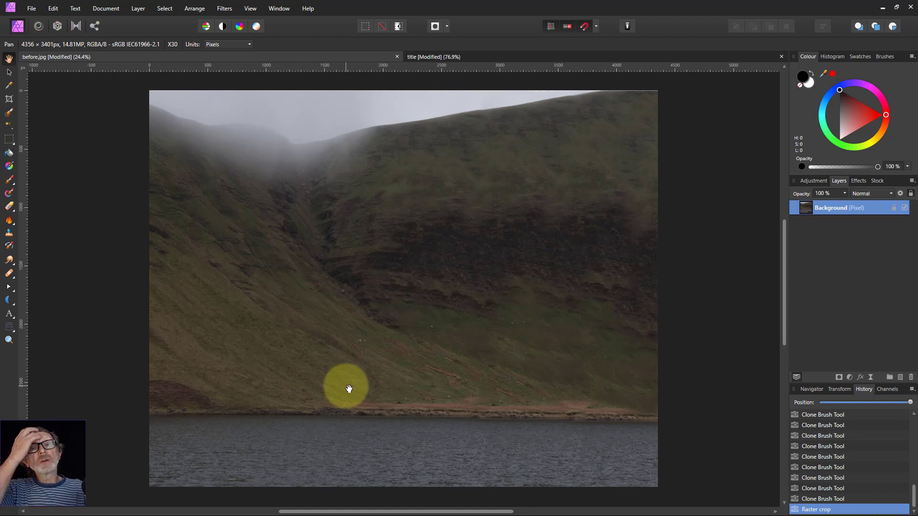
pyautogui.moveTo(753, 408)
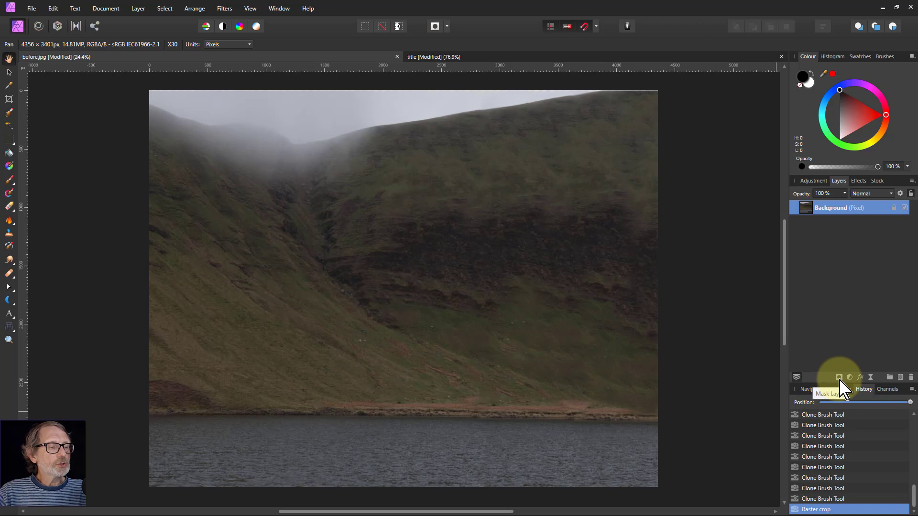
# - Add an HSL adjustment in HSV mode: 100% luminosity shift, Overlay blend, 25% opacity
pyautogui.click(849, 377)
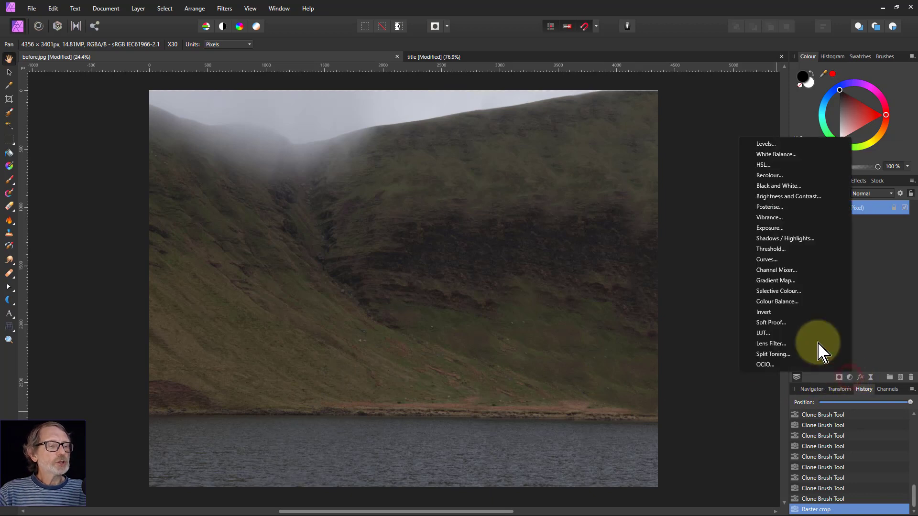
pyautogui.click(763, 165)
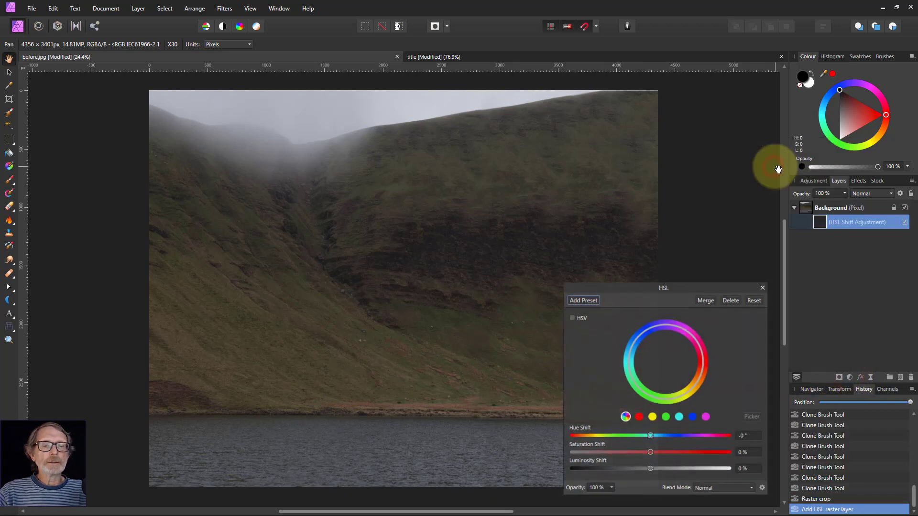
pyautogui.moveTo(642, 300)
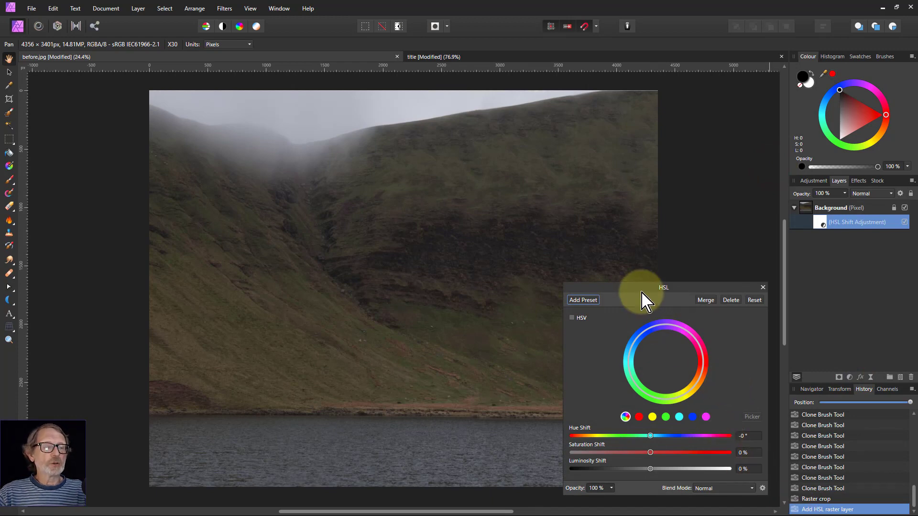
pyautogui.click(571, 318)
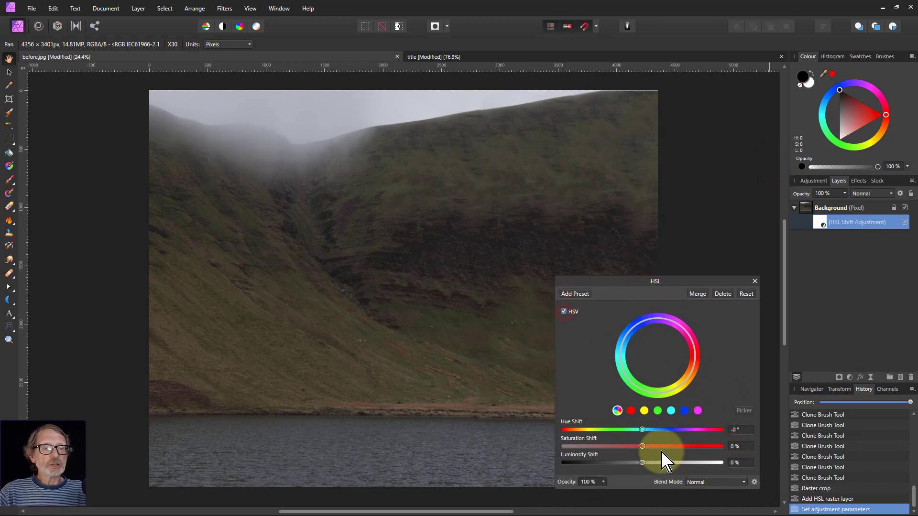
pyautogui.moveTo(642, 462); pyautogui.dragTo(701, 462)
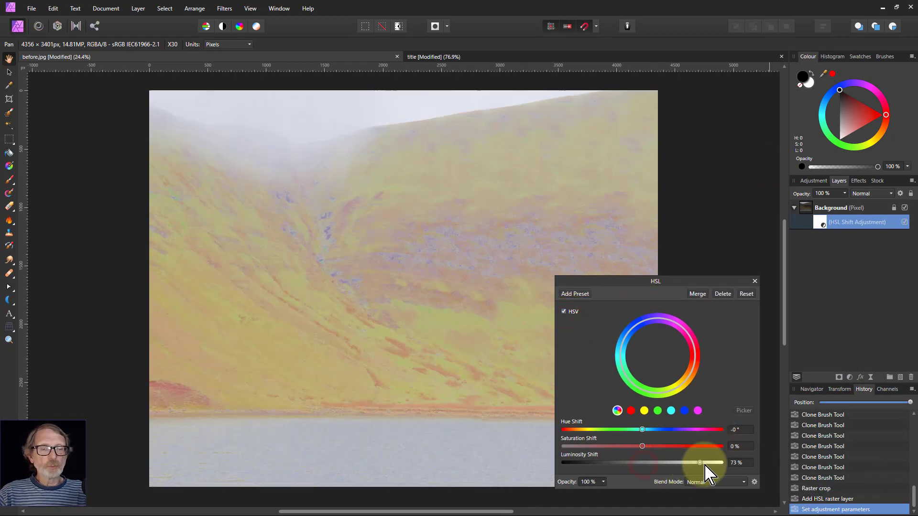
pyautogui.moveTo(700, 462); pyautogui.dragTo(719, 462)
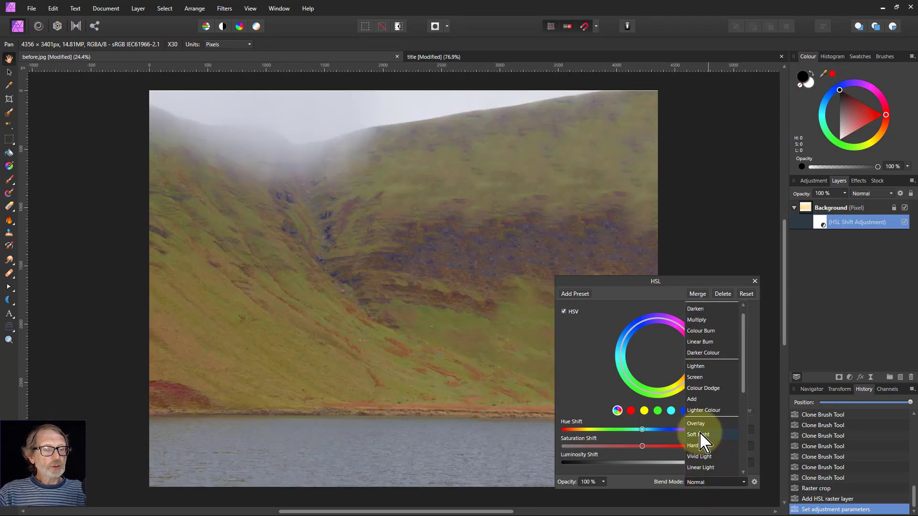
pyautogui.click(696, 423)
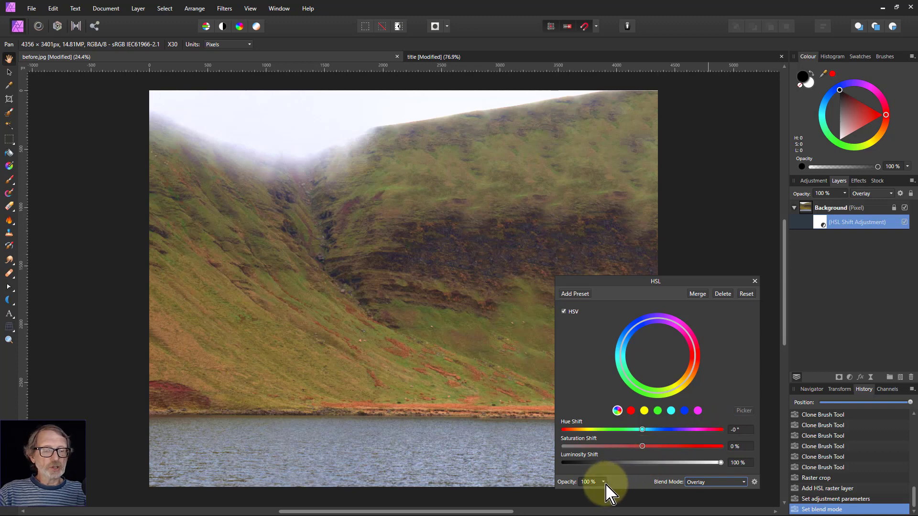
pyautogui.moveTo(603, 493); pyautogui.dragTo(562, 493)
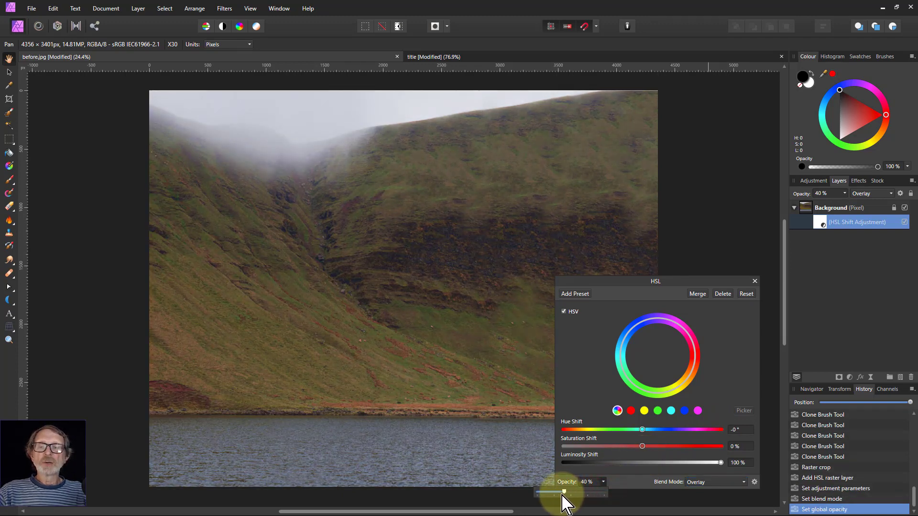
pyautogui.moveTo(564, 492); pyautogui.dragTo(555, 492)
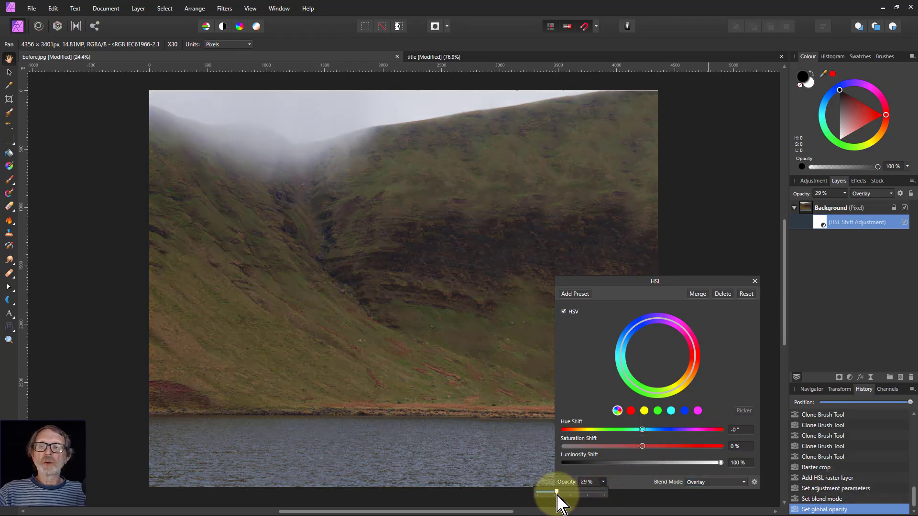
pyautogui.moveTo(559, 493); pyautogui.dragTo(538, 493)
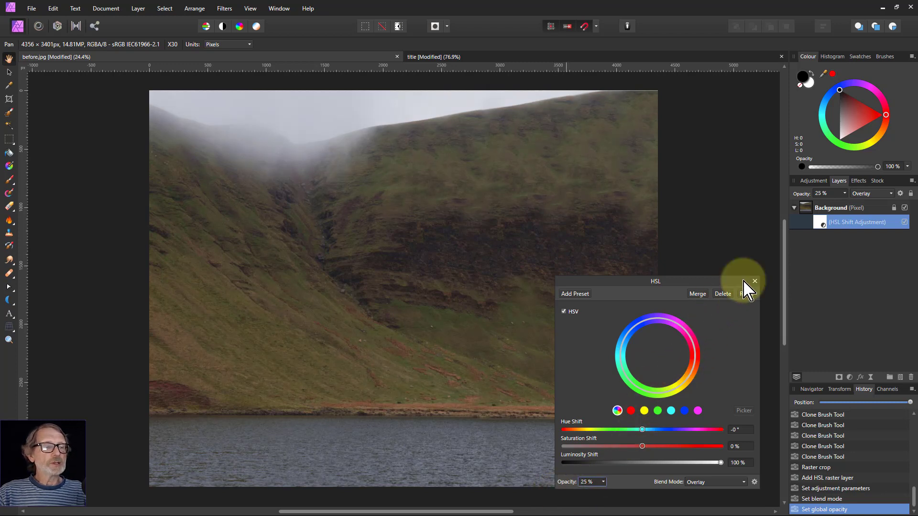
# - Draw a white crescent stretched down the gully toward the lake shore
pyautogui.click(754, 281)
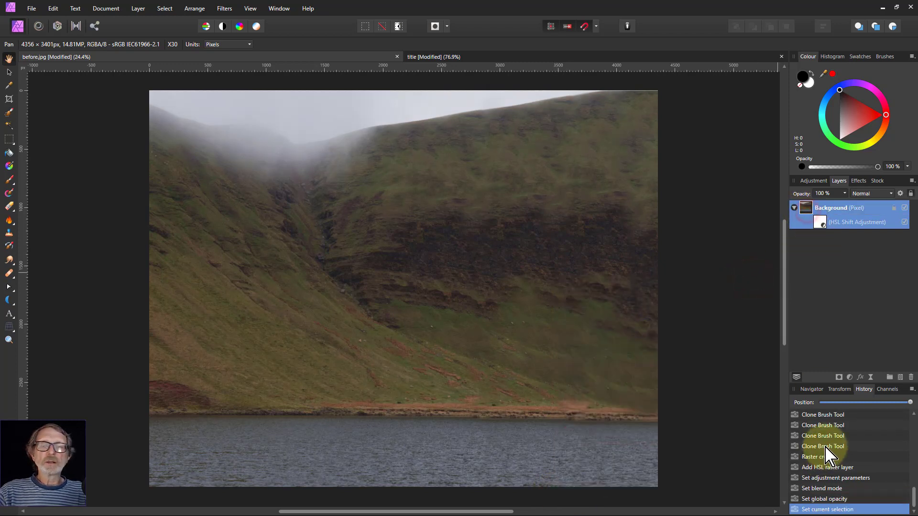
pyautogui.click(8, 286)
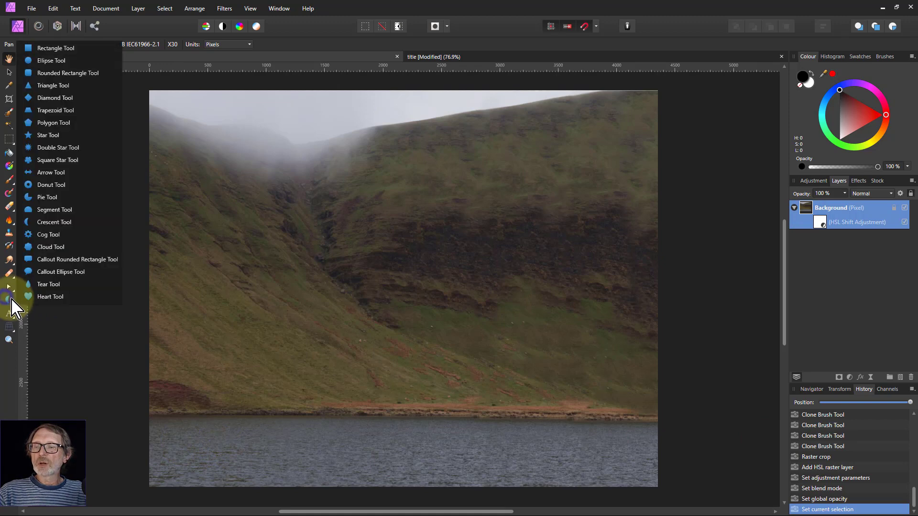
pyautogui.moveTo(48, 234)
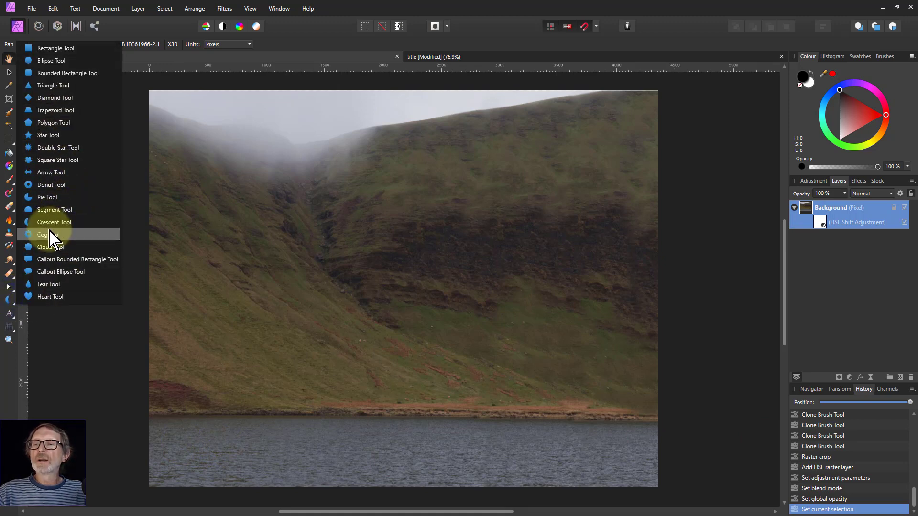
pyautogui.moveTo(53, 222)
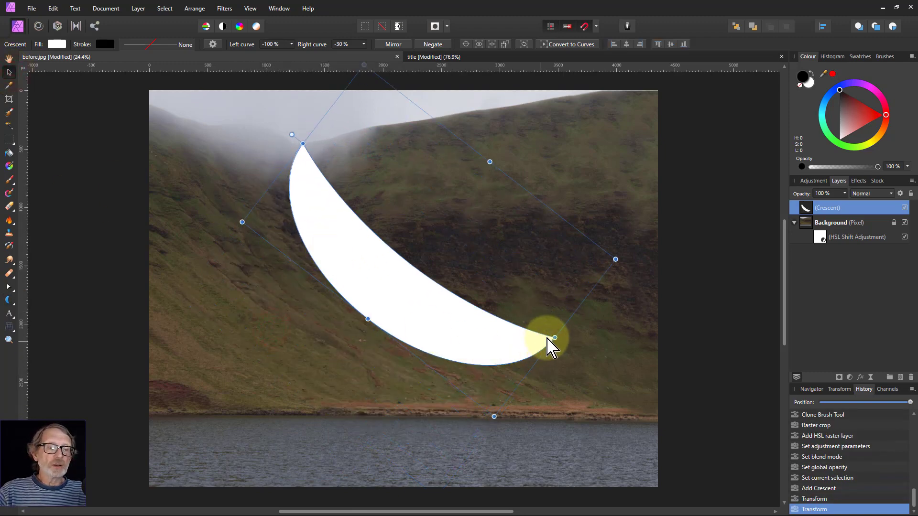
pyautogui.moveTo(553, 341); pyautogui.dragTo(451, 369)
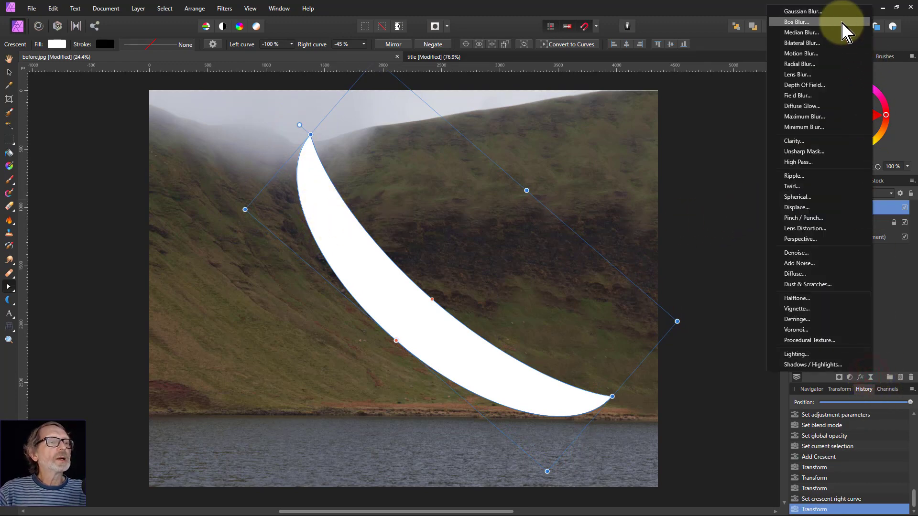
# - Soften the crescent with a live Gaussian blur at a raised radius, then reselect the Crescent layer
pyautogui.click(802, 10)
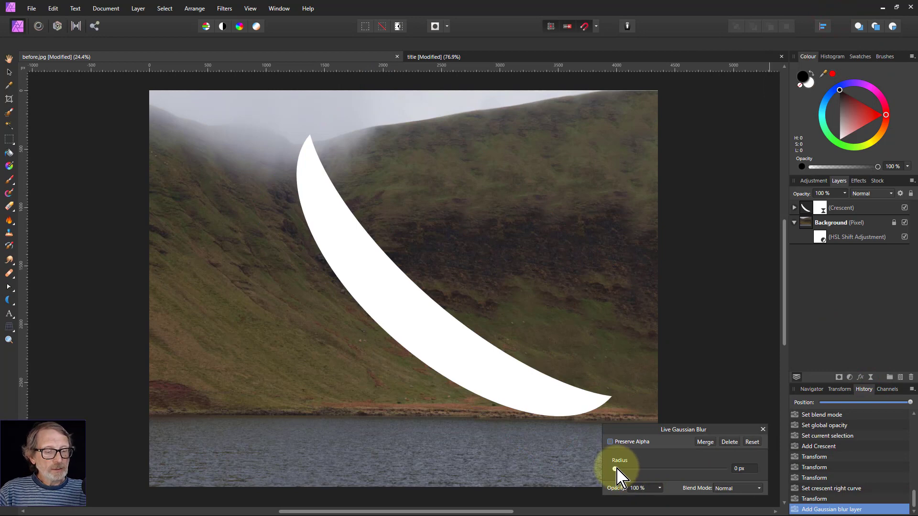
pyautogui.moveTo(614, 469); pyautogui.dragTo(724, 468)
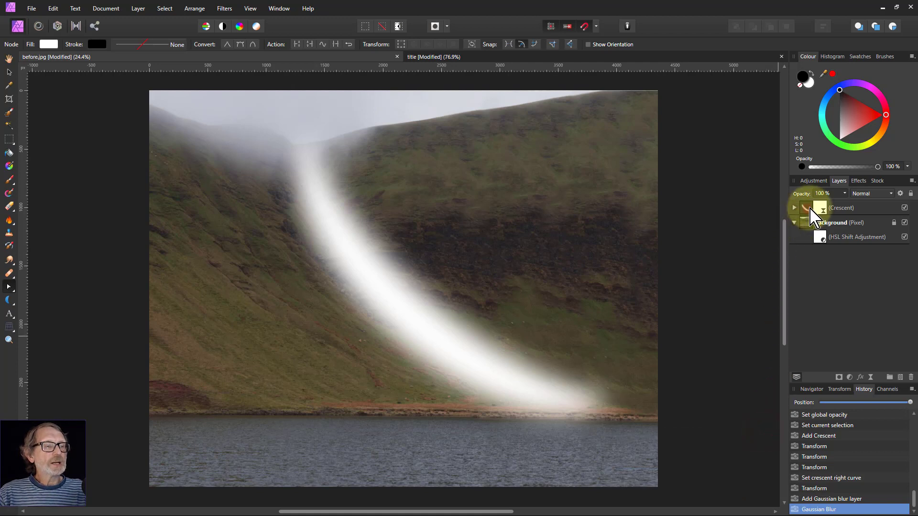
pyautogui.click(841, 208)
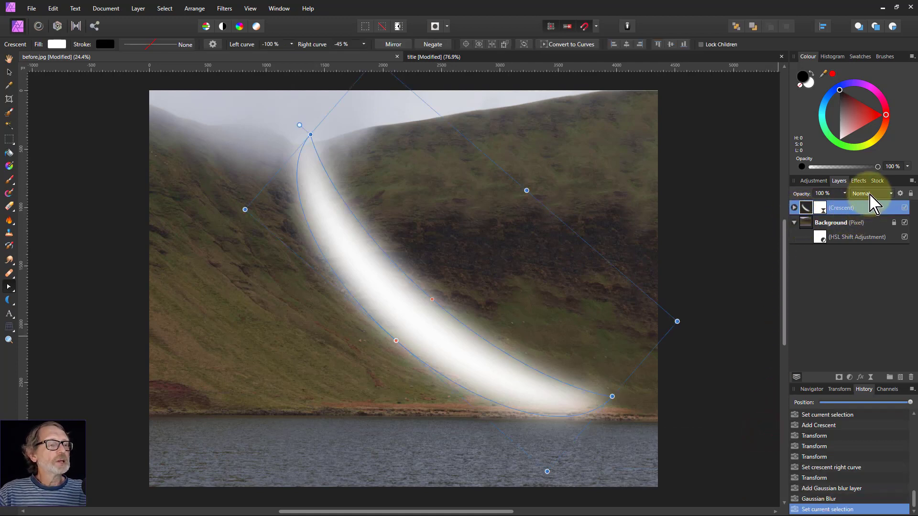
# - Set the crescent to Overlay blending and curve its nodes down the gully to the shore
pyautogui.click(869, 194)
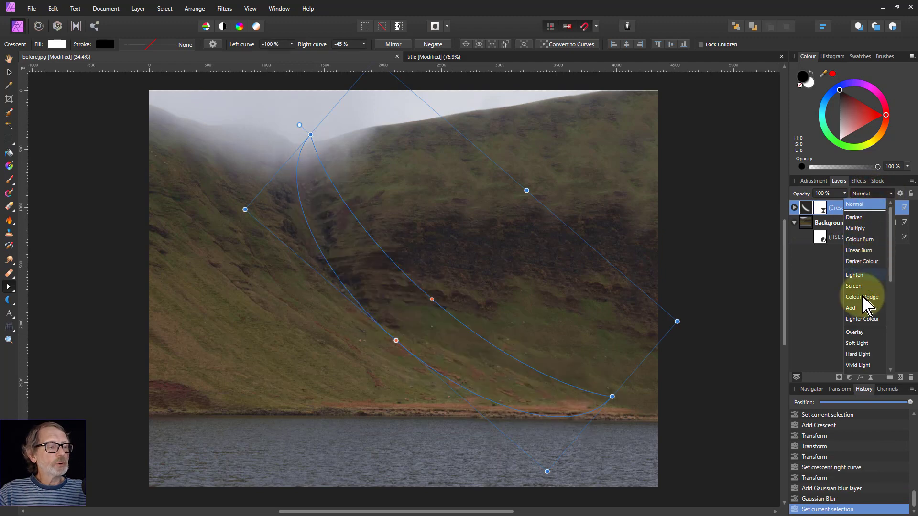
pyautogui.click(854, 332)
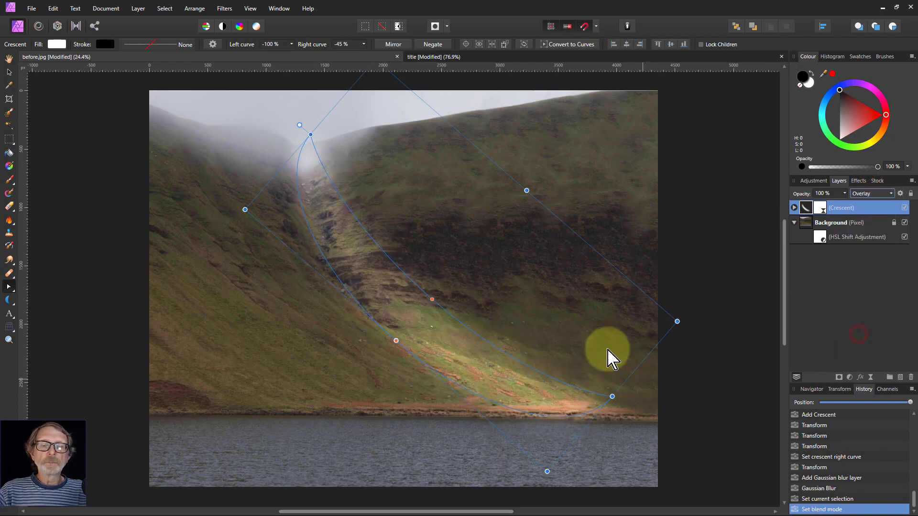
pyautogui.moveTo(612, 357); pyautogui.dragTo(395, 341)
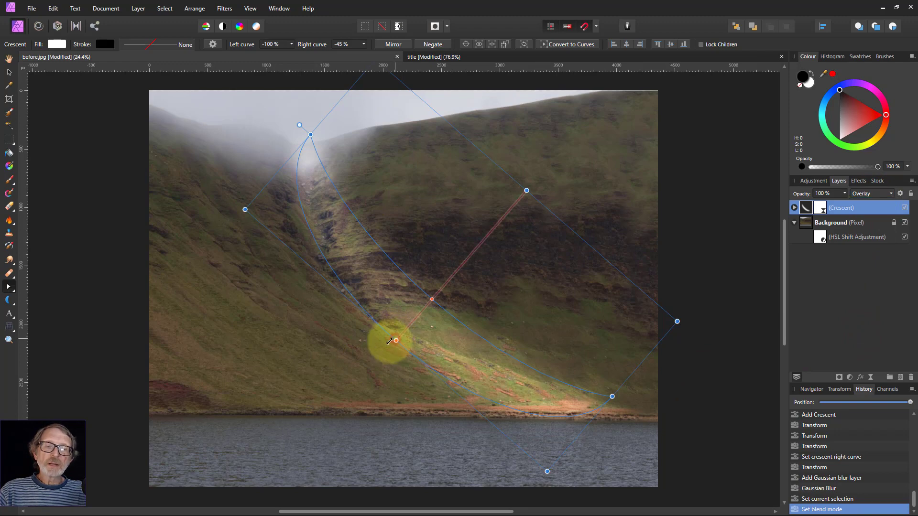
pyautogui.moveTo(395, 341); pyautogui.dragTo(244, 209)
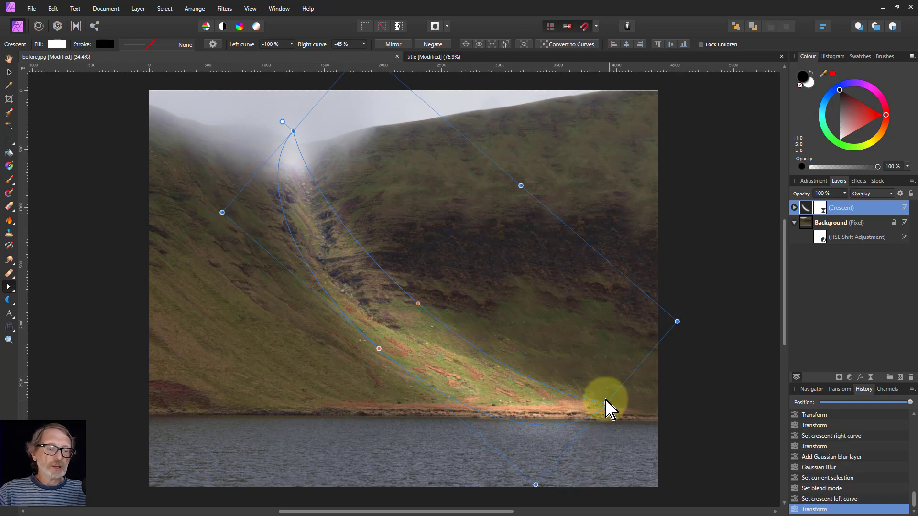
pyautogui.moveTo(612, 404); pyautogui.dragTo(269, 110)
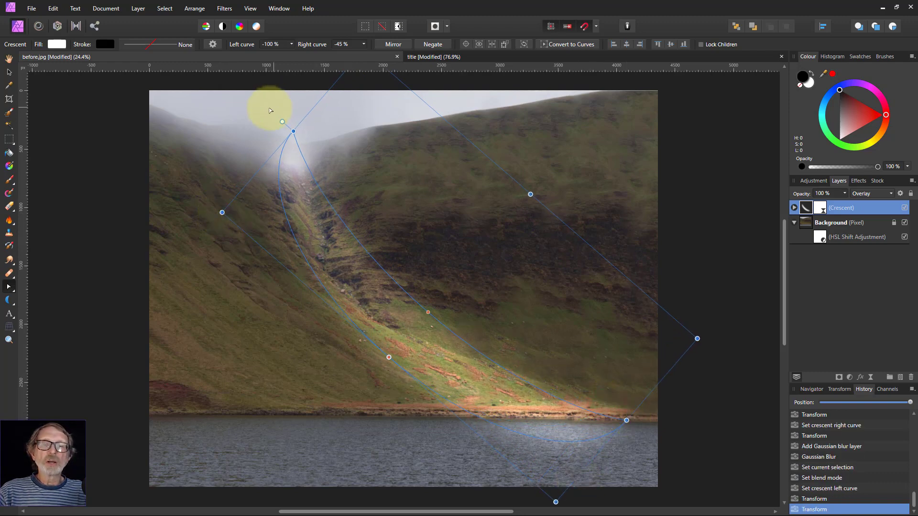
pyautogui.moveTo(283, 121); pyautogui.dragTo(289, 128)
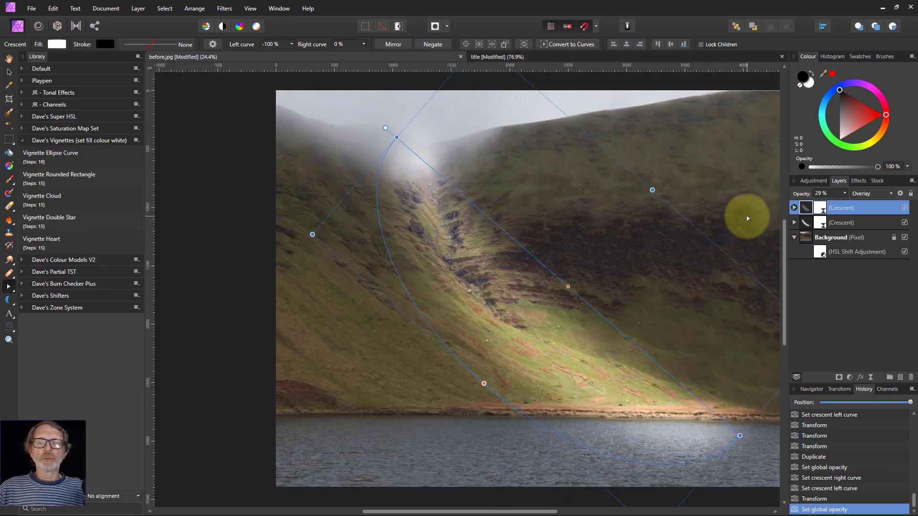
pyautogui.moveTo(146, 177)
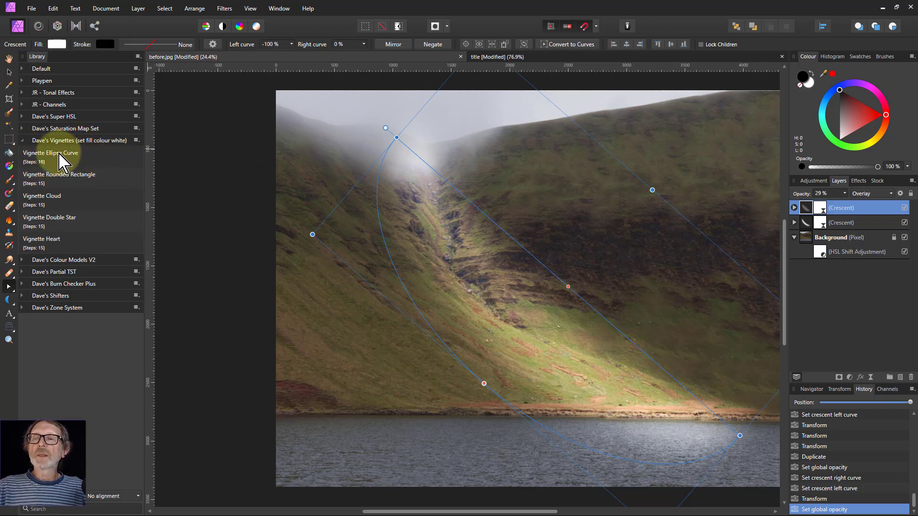
# - Apply the Vignette Ellipse Curve macro from Dave's Vignettes in the Library panel
pyautogui.doubleClick(50, 153)
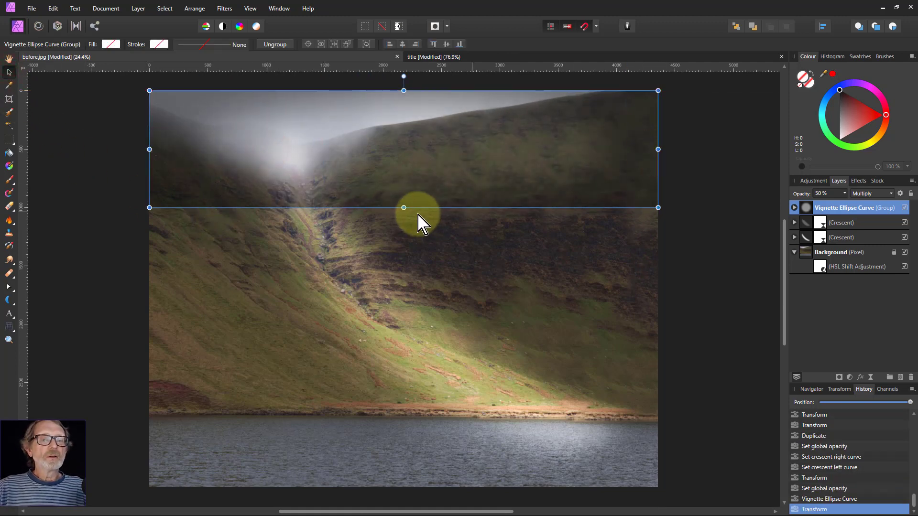
# - Stretch the vignette group to cover the whole photo and select its ellipse shape
pyautogui.moveTo(402, 208); pyautogui.dragTo(402, 502)
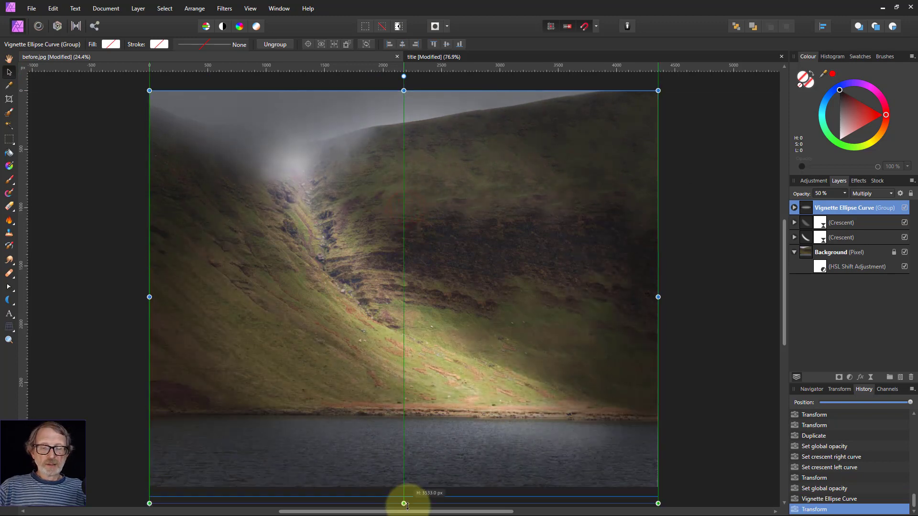
pyautogui.moveTo(403, 503); pyautogui.dragTo(403, 478)
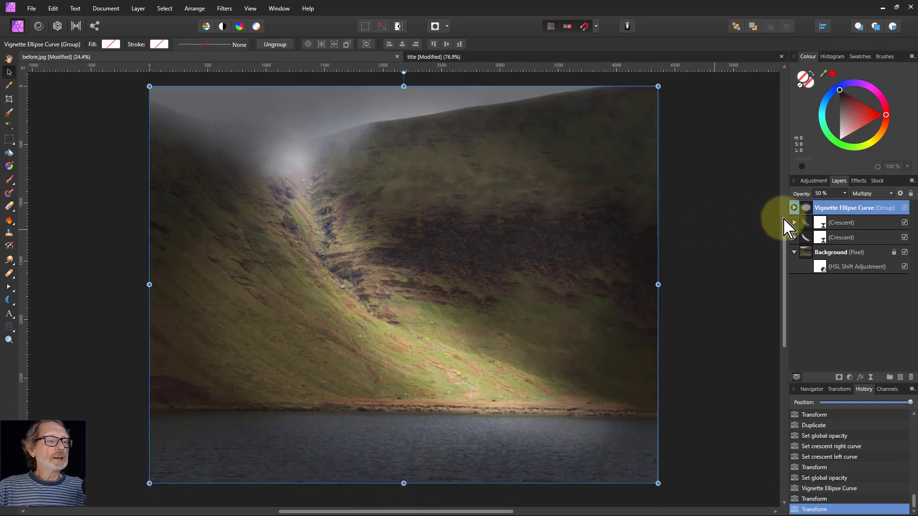
pyautogui.click(795, 207)
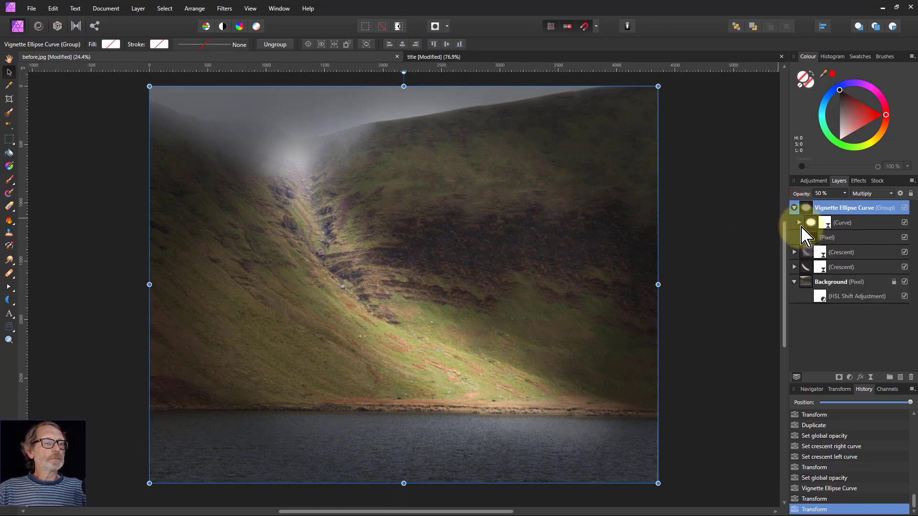
pyautogui.click(841, 222)
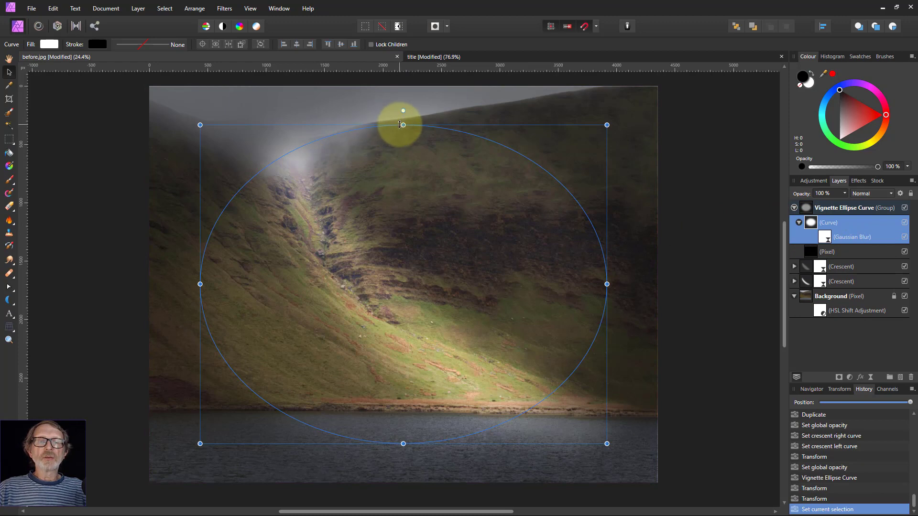
# - Resize and tilt the vignette ellipse to follow the sunlit slope along the beam
pyautogui.moveTo(403, 125); pyautogui.dragTo(403, 186)
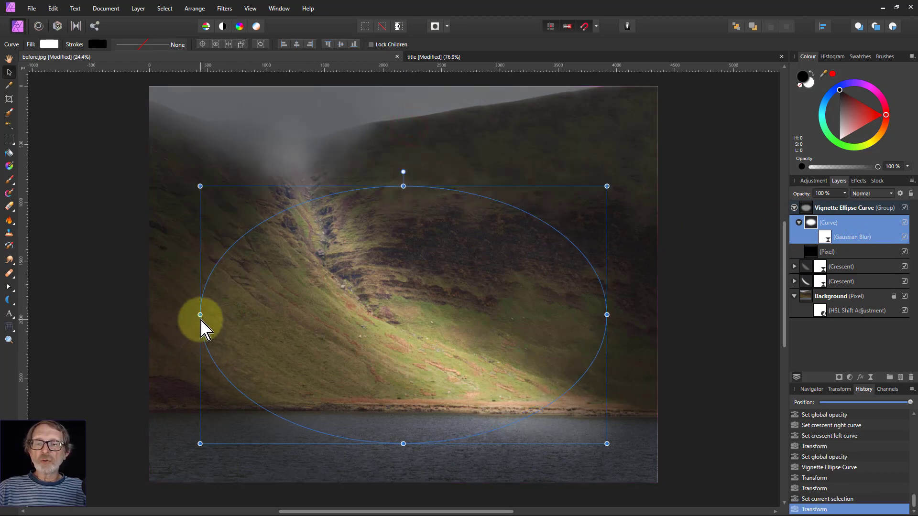
pyautogui.moveTo(401, 172); pyautogui.dragTo(485, 149)
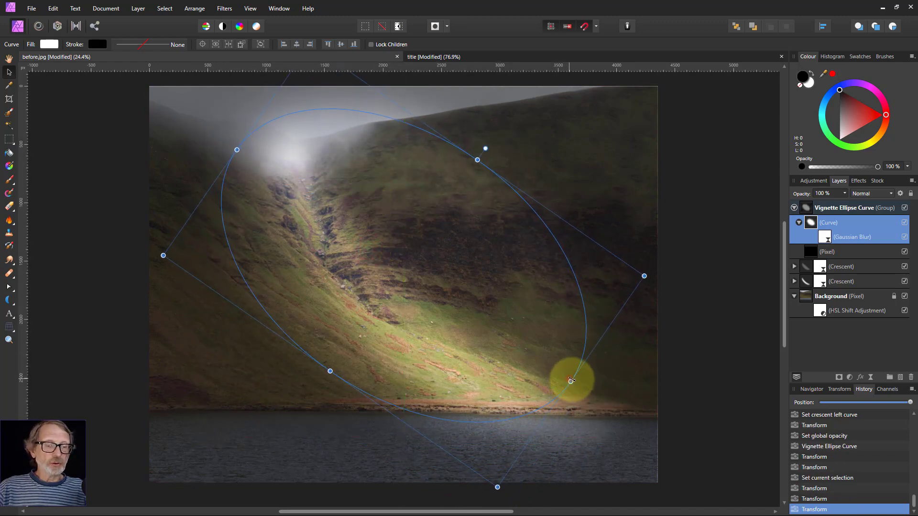
pyautogui.moveTo(571, 380); pyautogui.dragTo(500, 177)
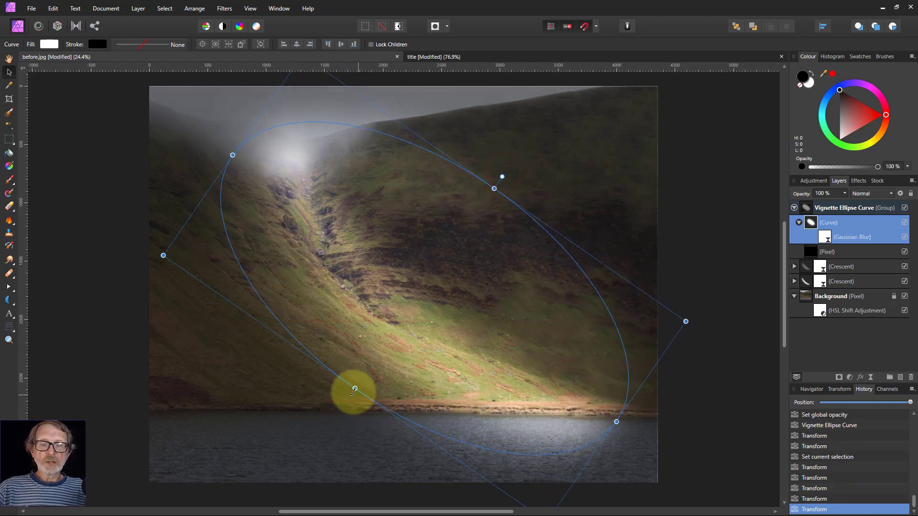
pyautogui.moveTo(355, 391); pyautogui.dragTo(348, 397)
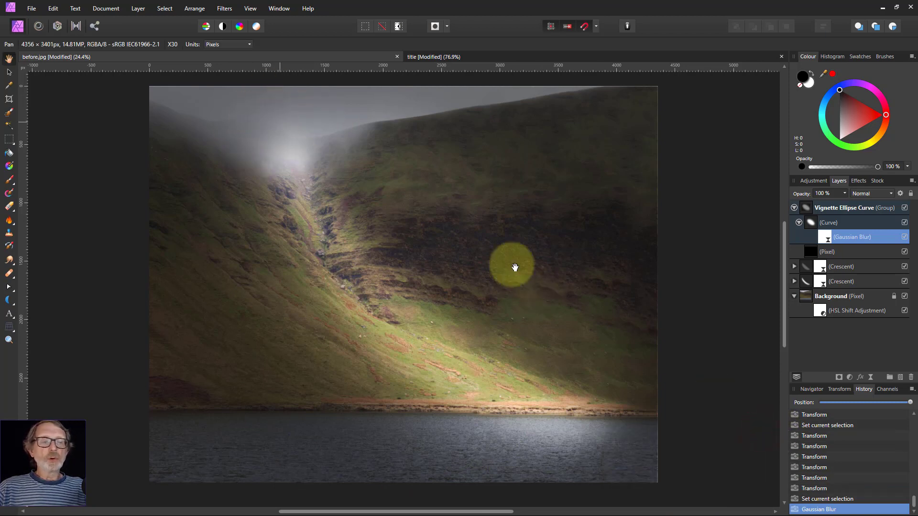
# - Paint soft white over the misty sky on a new pixel layer set to Screen
pyautogui.click(846, 208)
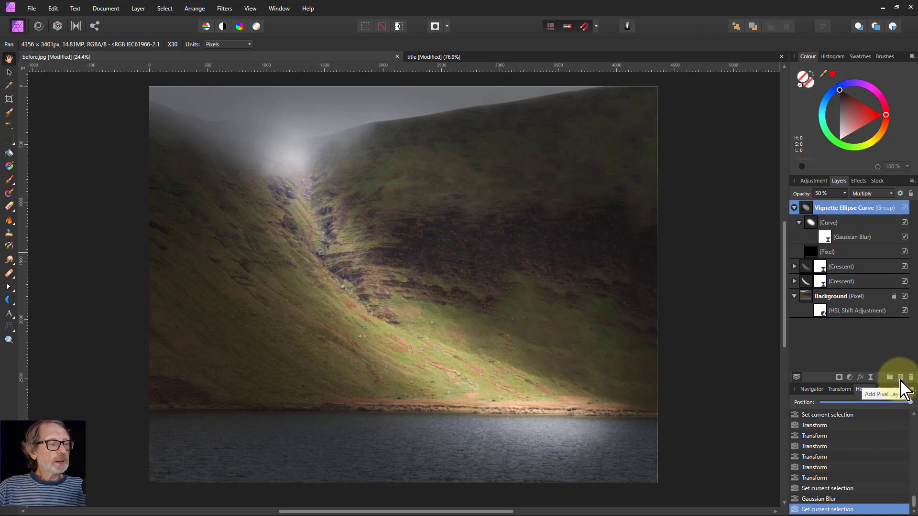
pyautogui.click(888, 376)
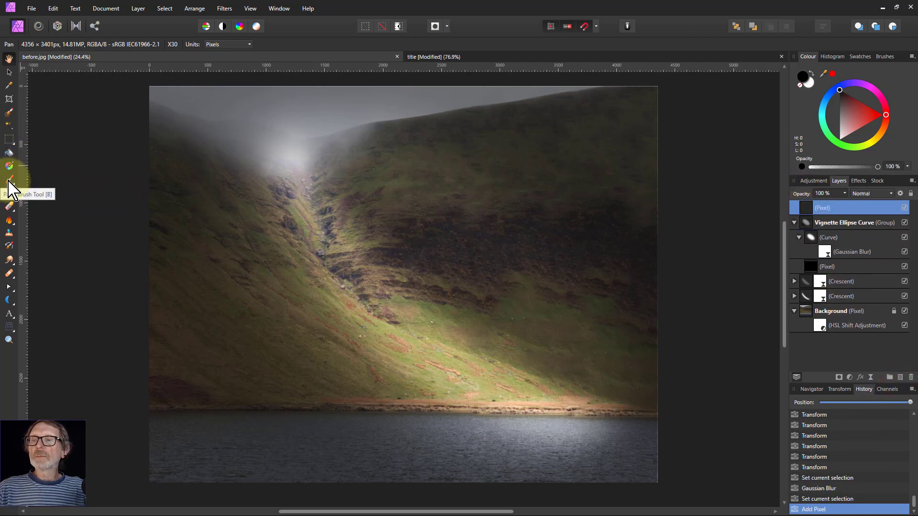
pyautogui.click(10, 179)
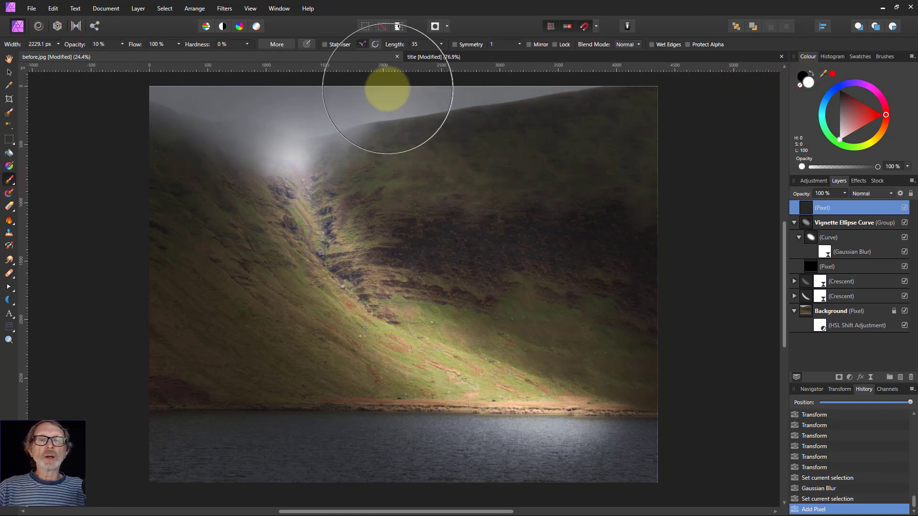
pyautogui.moveTo(386, 90); pyautogui.dragTo(311, 117)
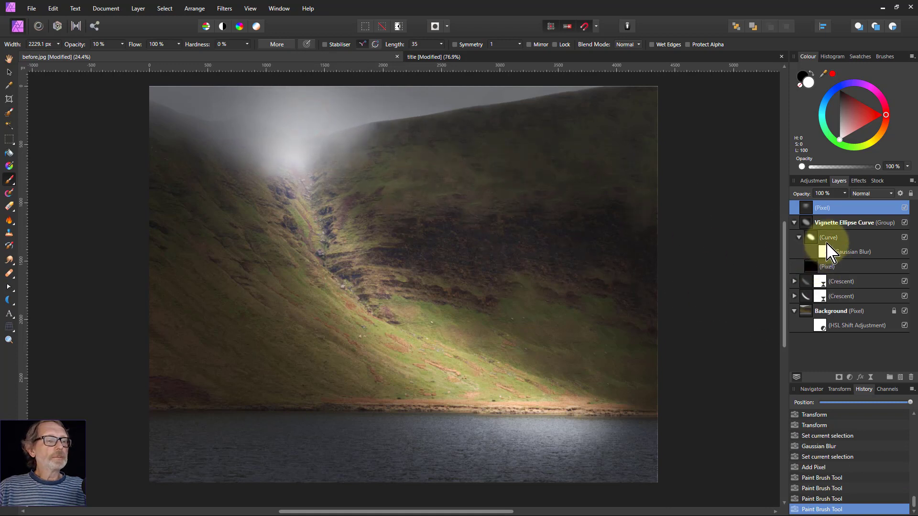
pyautogui.click(871, 193)
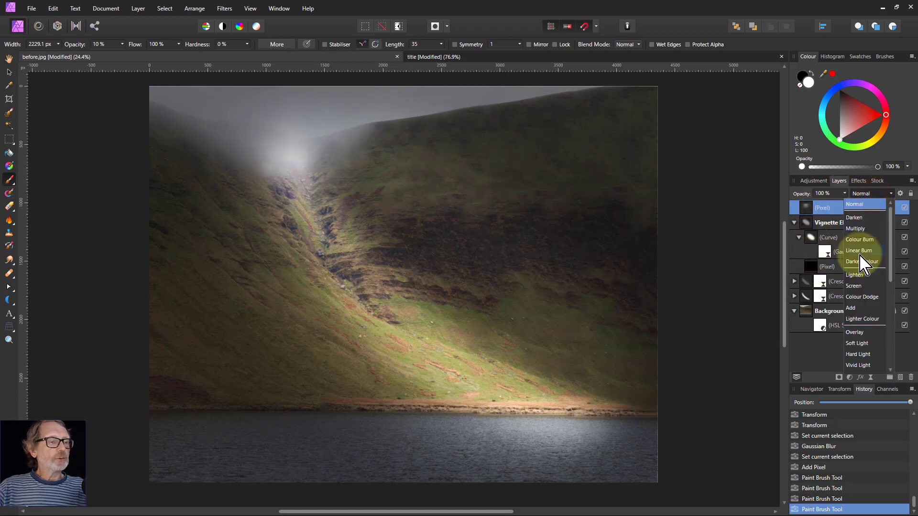
pyautogui.click(853, 286)
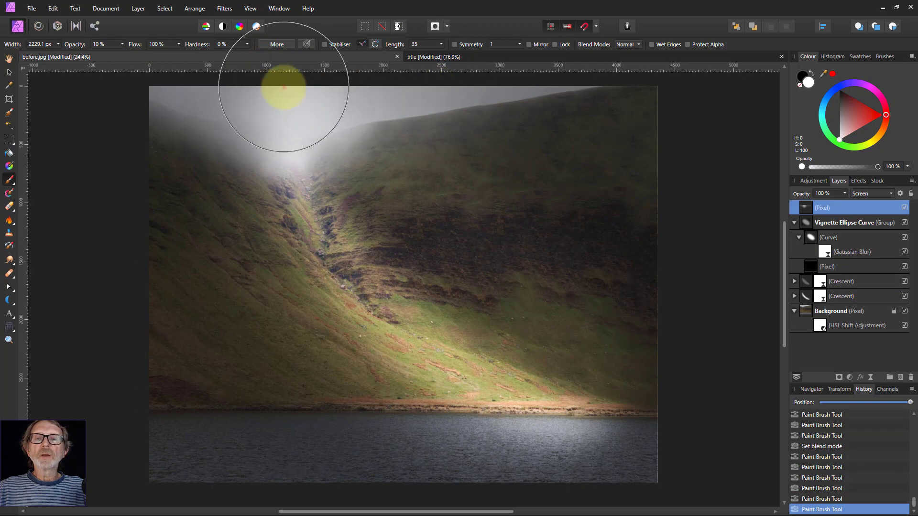
pyautogui.moveTo(694, 362)
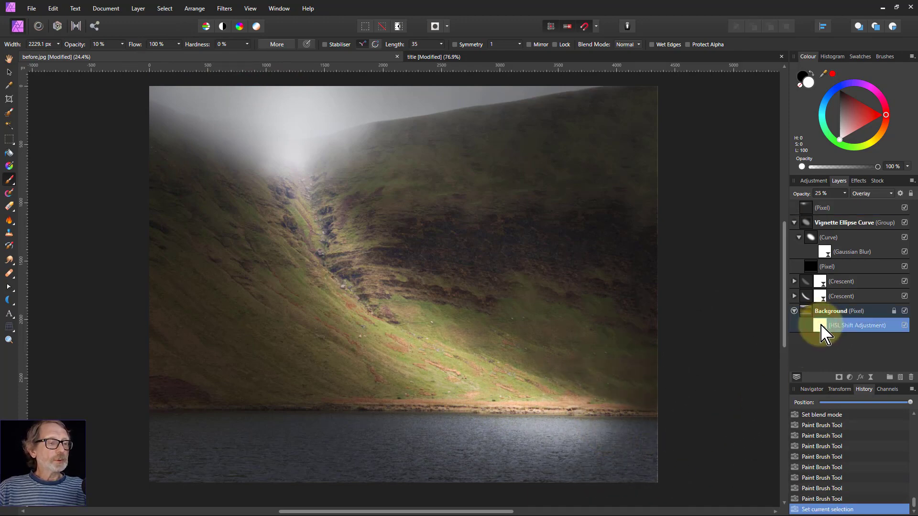
# - Raise the HSL Shift adjustment's opacity to about 71%
pyautogui.doubleClick(858, 325)
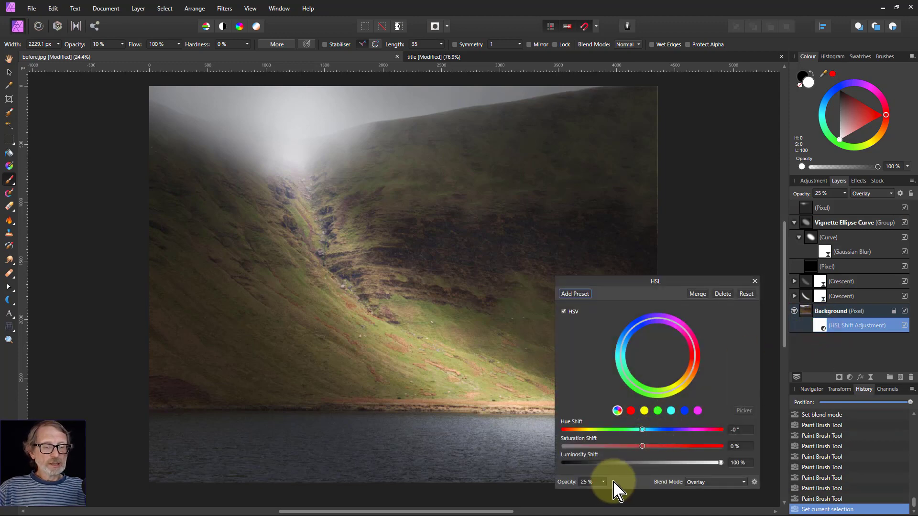
pyautogui.moveTo(596, 492); pyautogui.dragTo(622, 492)
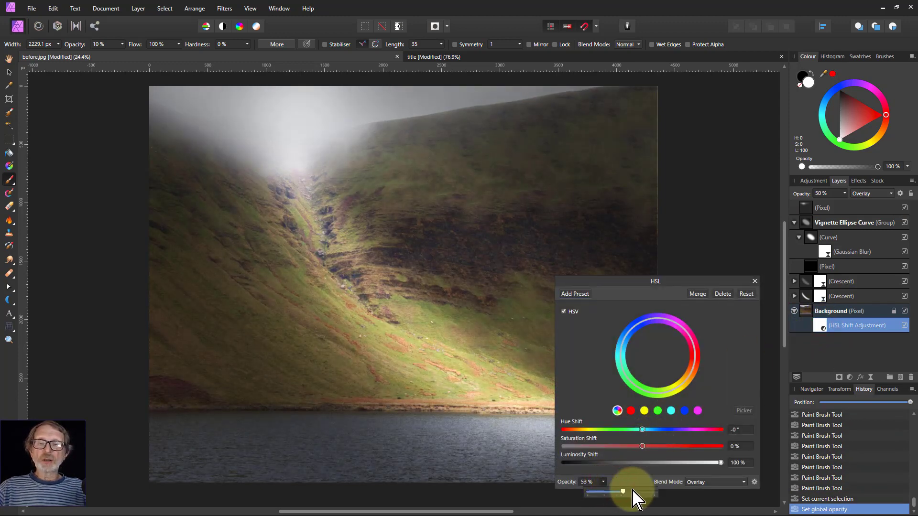
pyautogui.moveTo(621, 492); pyautogui.dragTo(641, 492)
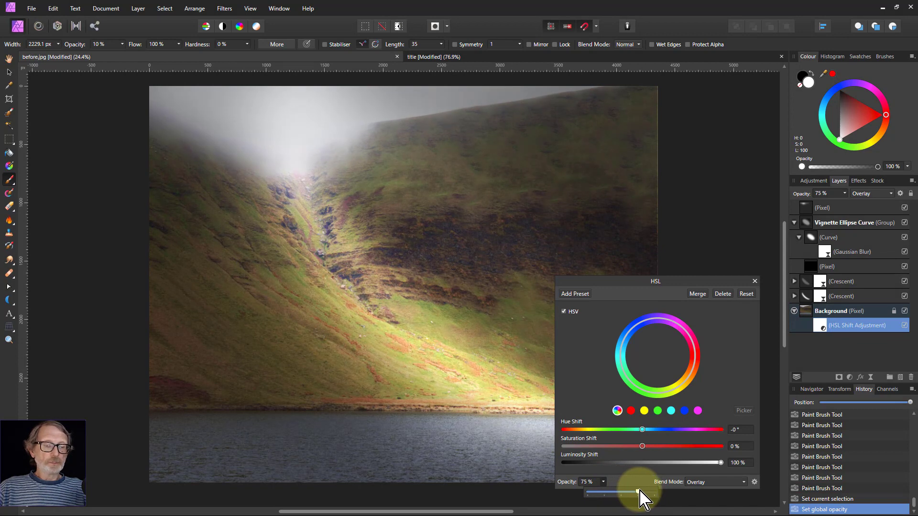
pyautogui.moveTo(629, 493); pyautogui.dragTo(620, 493)
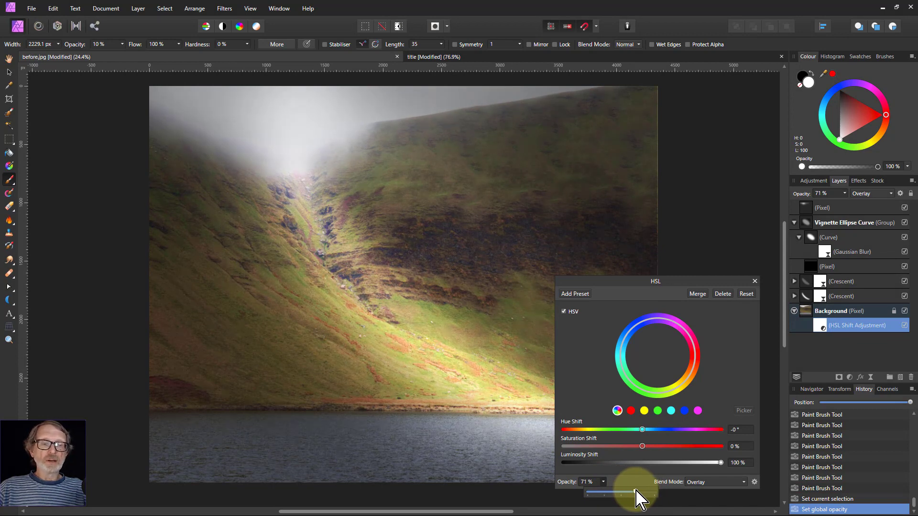
pyautogui.click(754, 281)
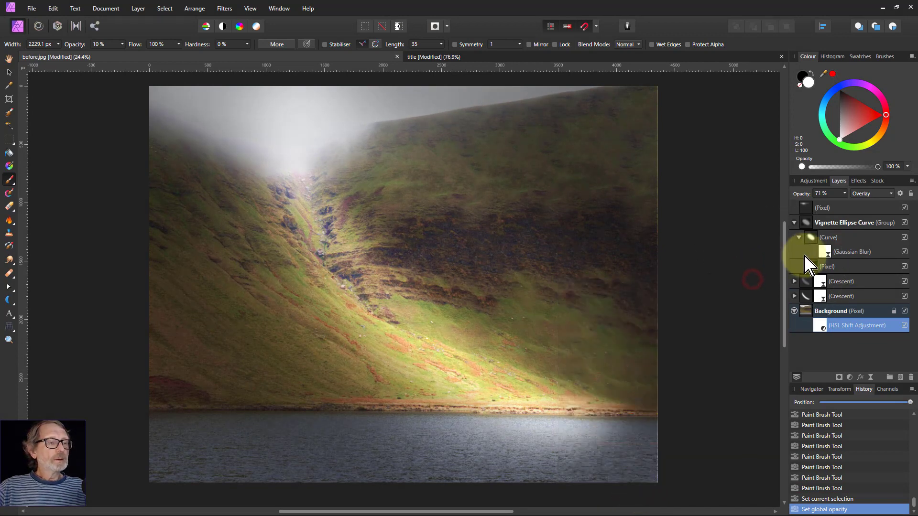
# - Fade the lower sunlight crescent layer to 60% opacity
pyautogui.click(841, 296)
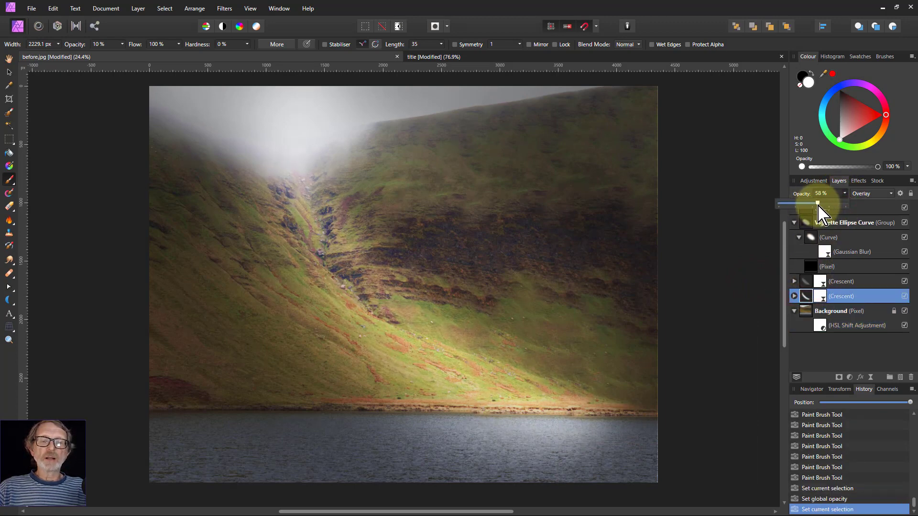
pyautogui.moveTo(815, 204); pyautogui.dragTo(822, 203)
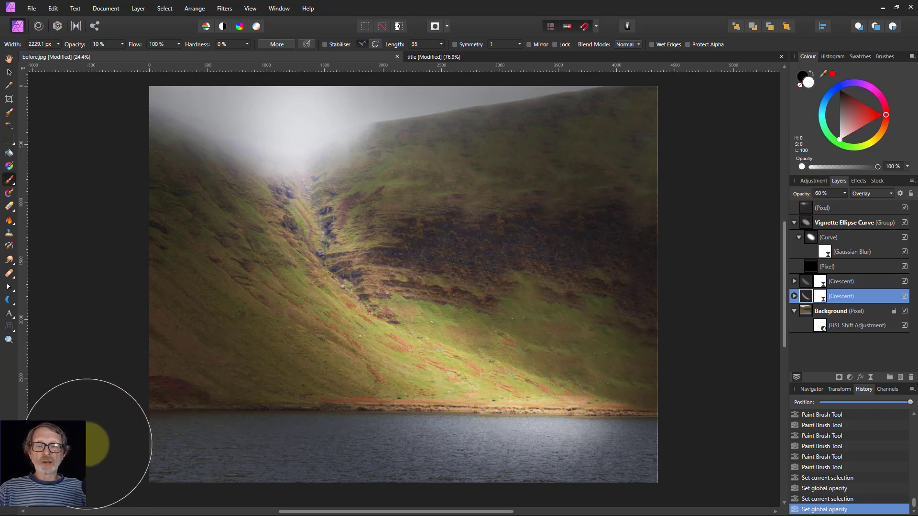
pyautogui.moveTo(690, 433)
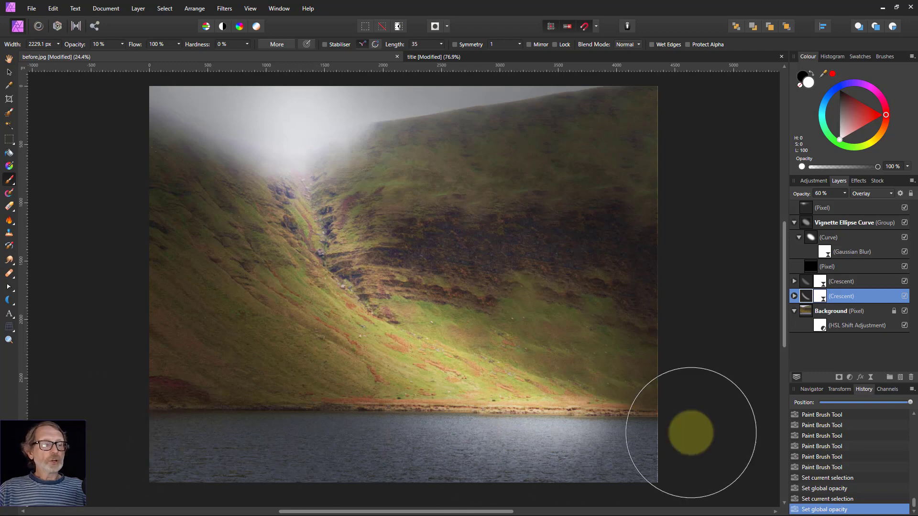